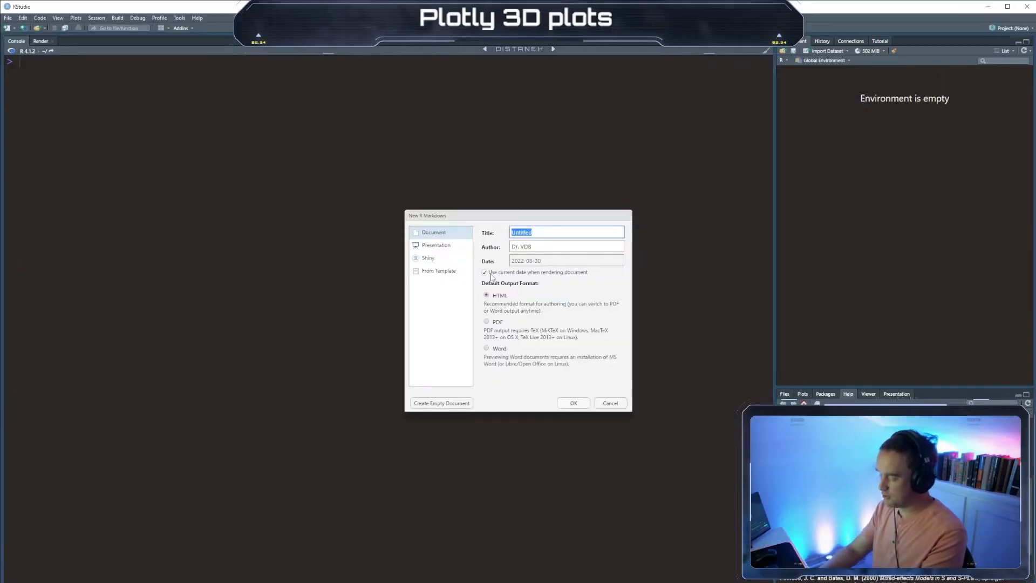
- Title the new HTML R Markdown document 'Plotly_3D' and create it
text(Plotly_3D)
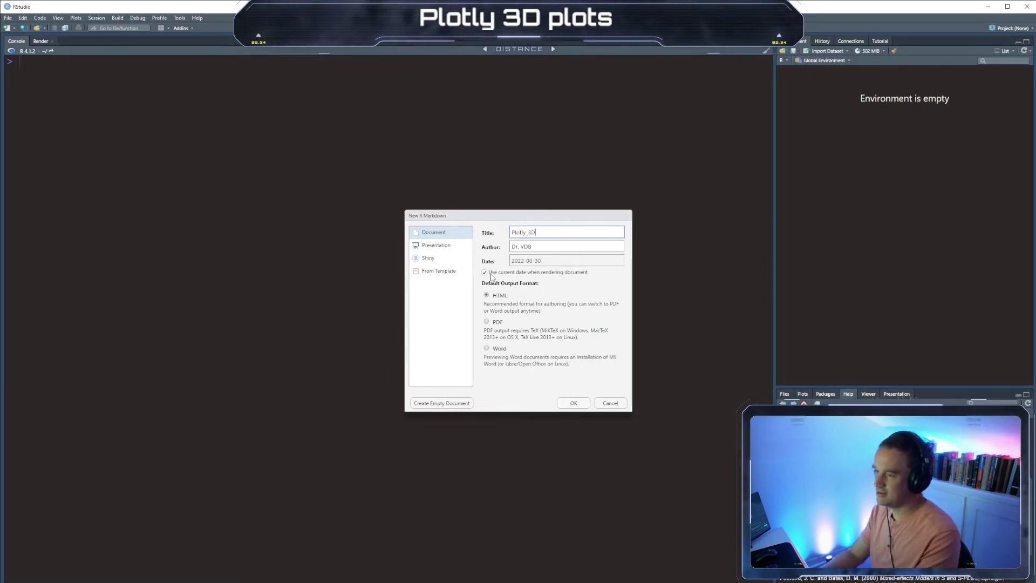
click(573, 403)
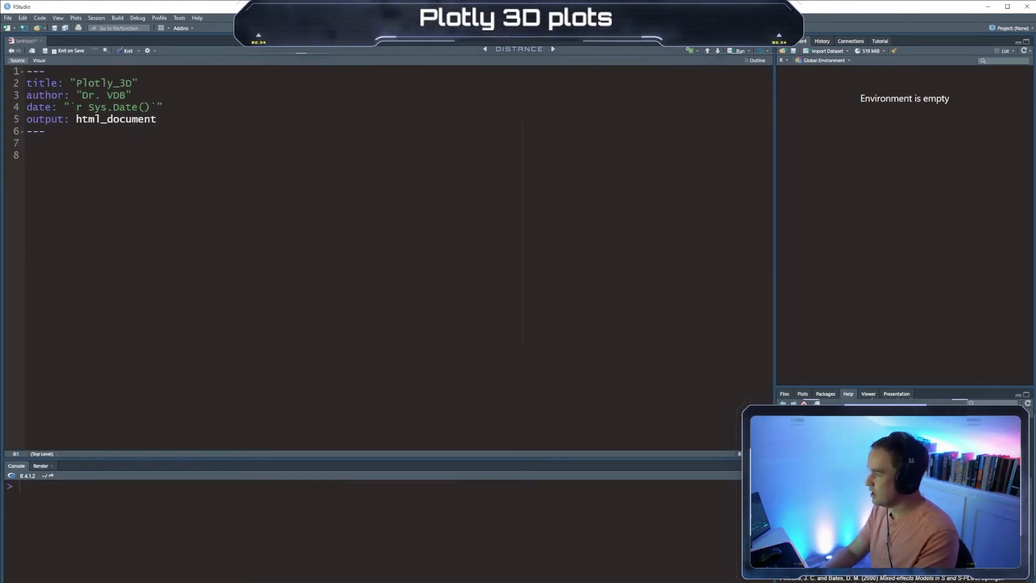
- Add the intro line 'First lets load our r...' and a library(plotly) chunk
text(F)
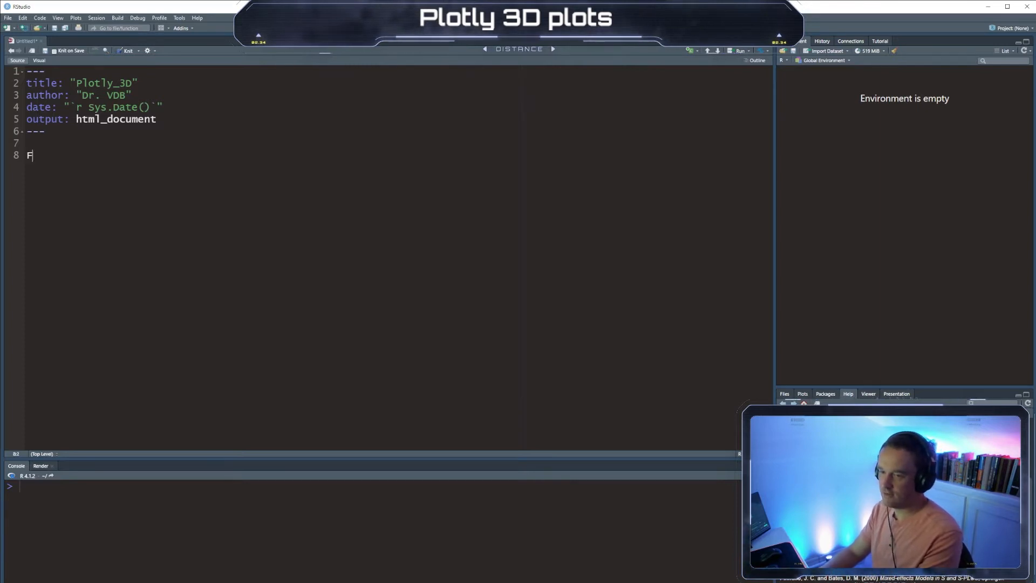
text(irst lets load our required packages)
text(```{r)
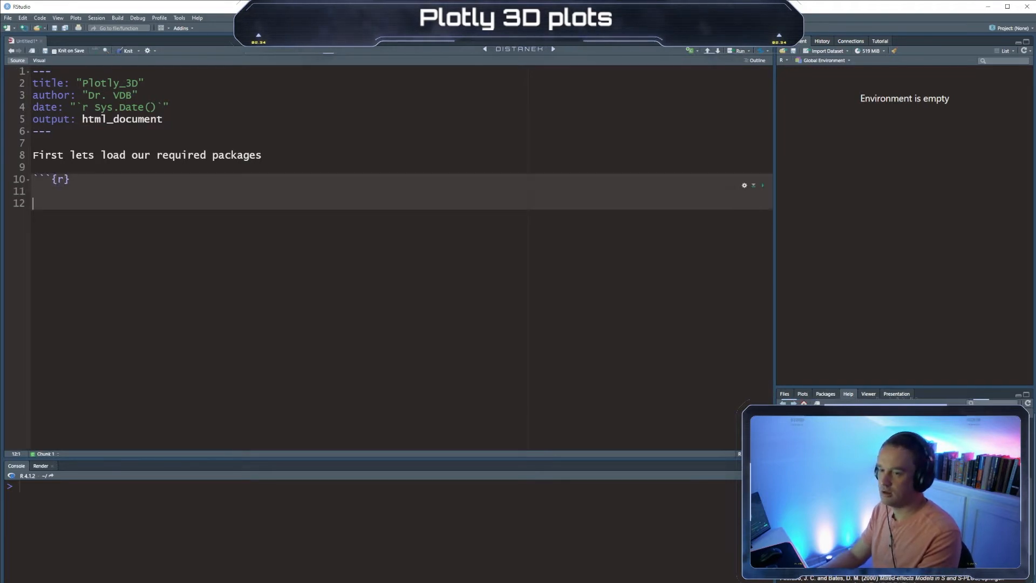
text(library(plotly)
text(```)
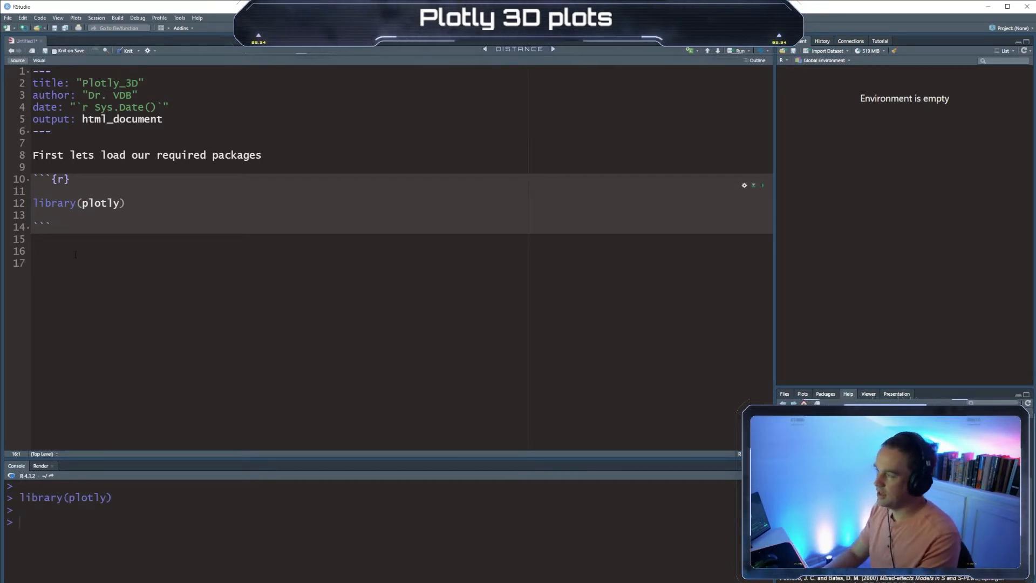
- Type the note 'Now lets create a random 3d matrix'
text(Now lets create)
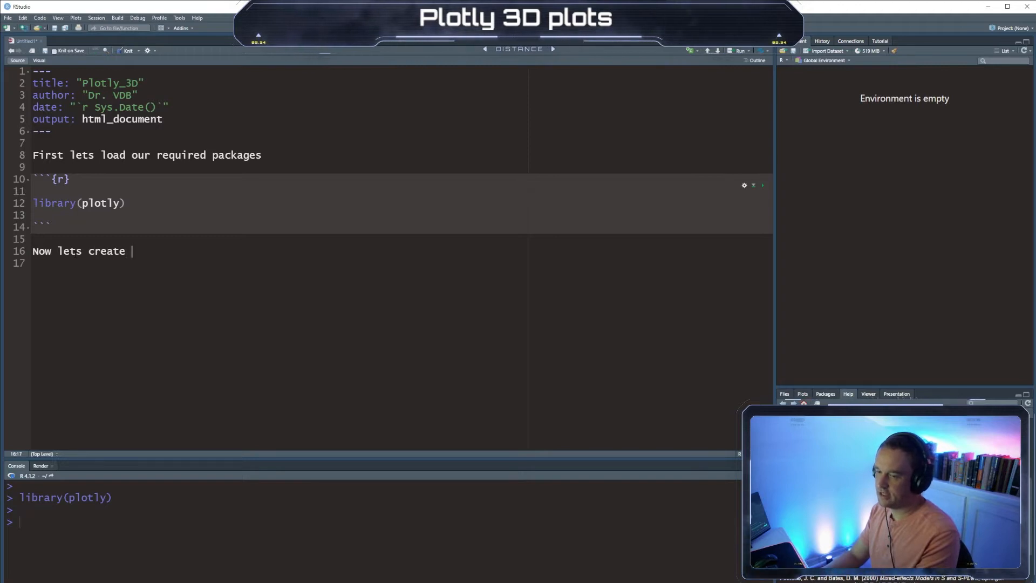
text(a random)
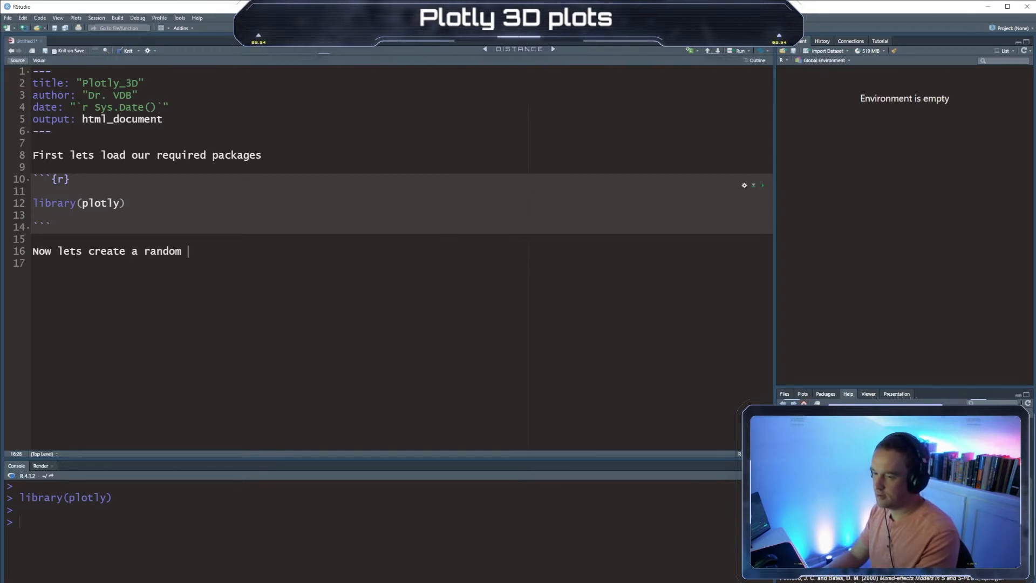
text(3d matrix)
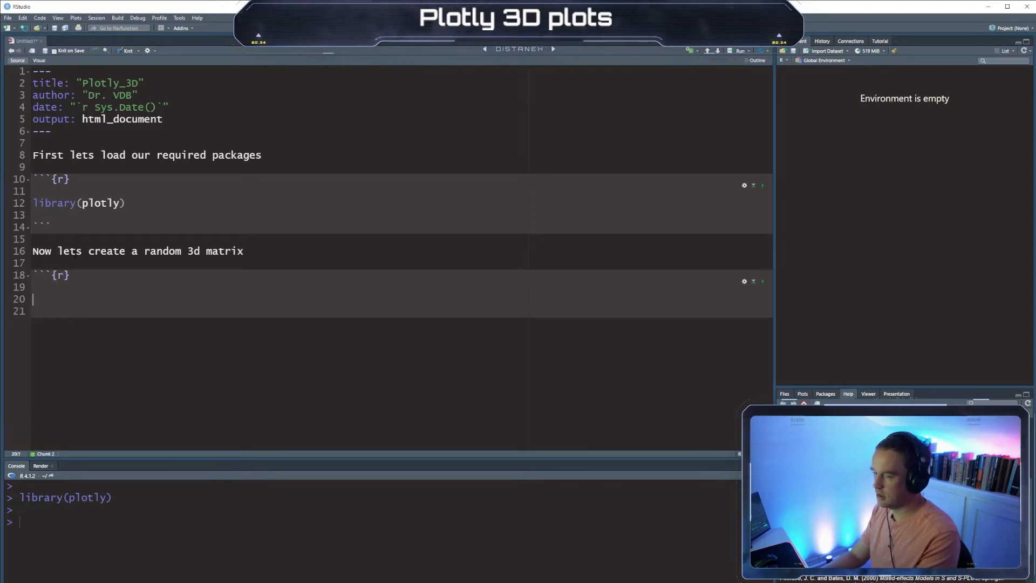
- Define data frame d with x and y sequences from 1 to 10 by 0.5
text(d)
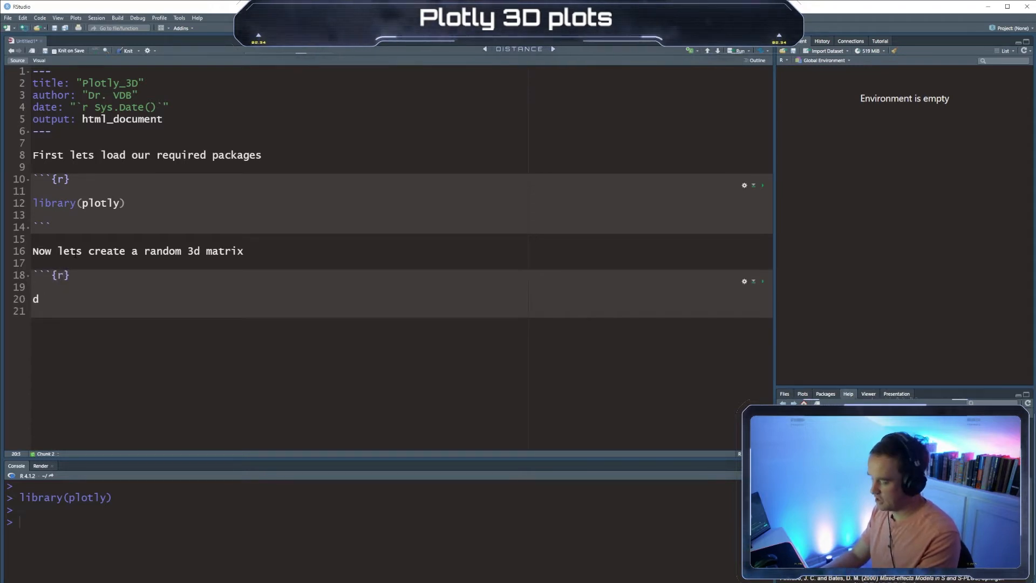
text(<- dat)
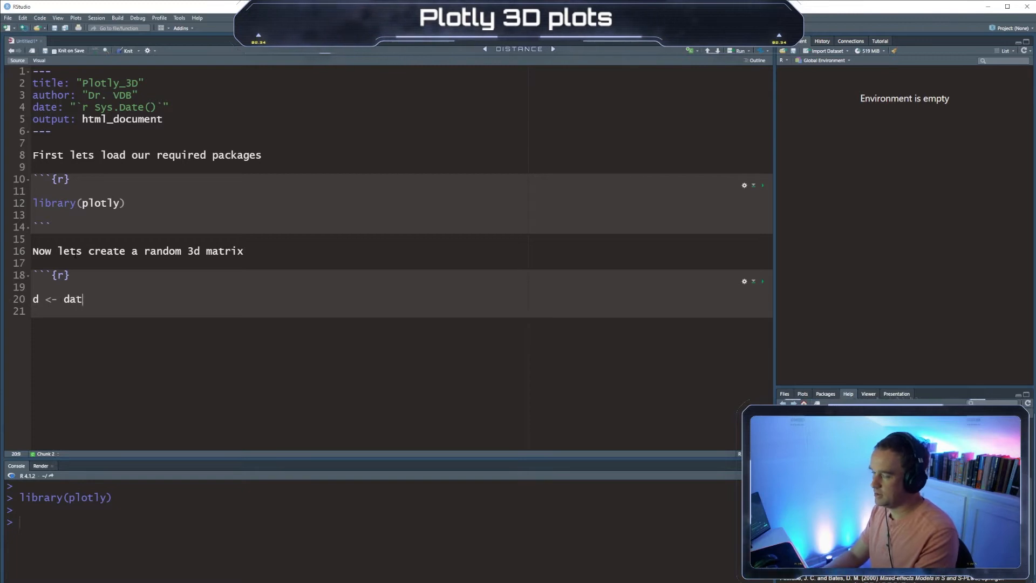
text(a.frame())
click(401, 310)
text(x)
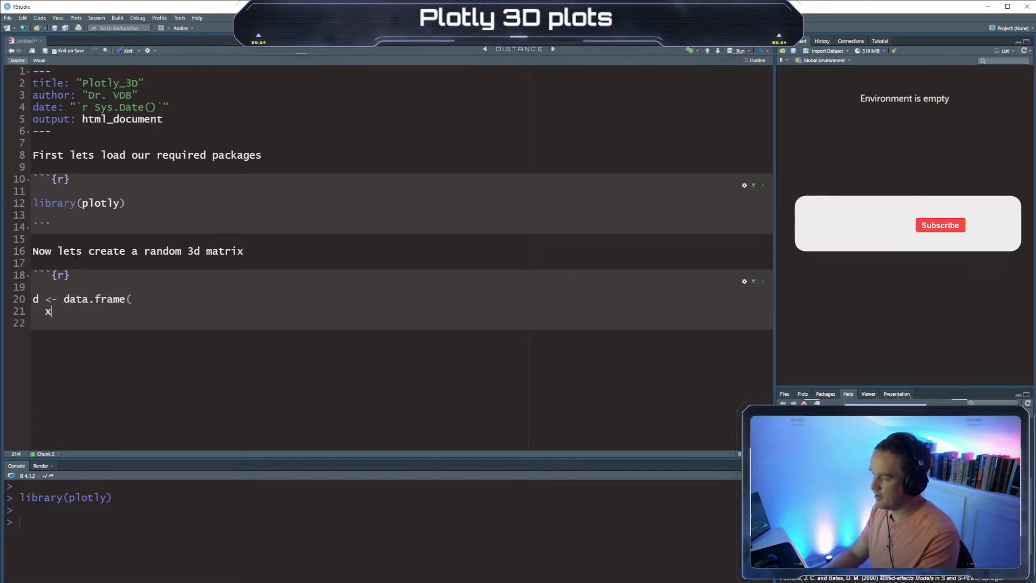
text(<- seq)
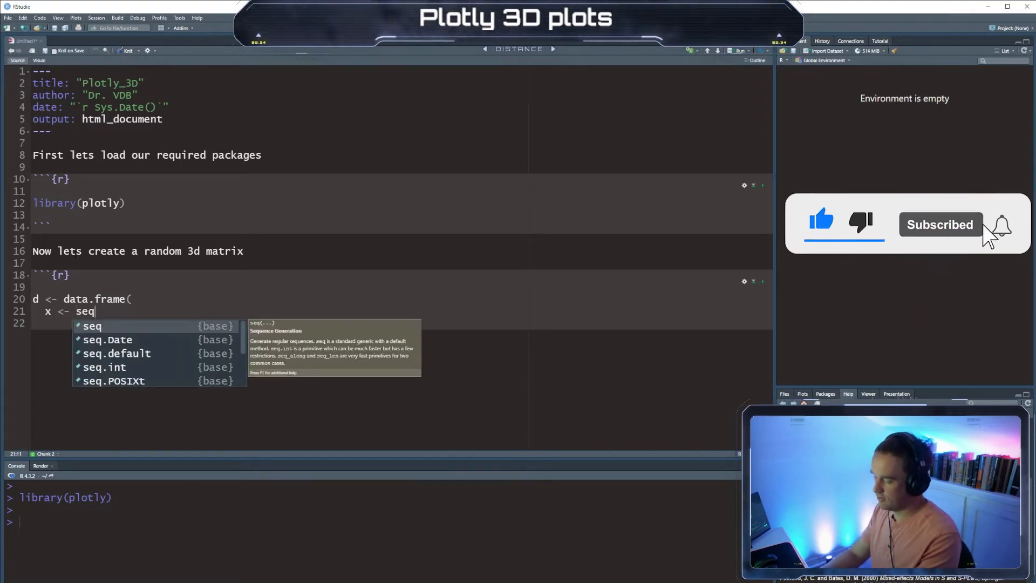
text((1,10))
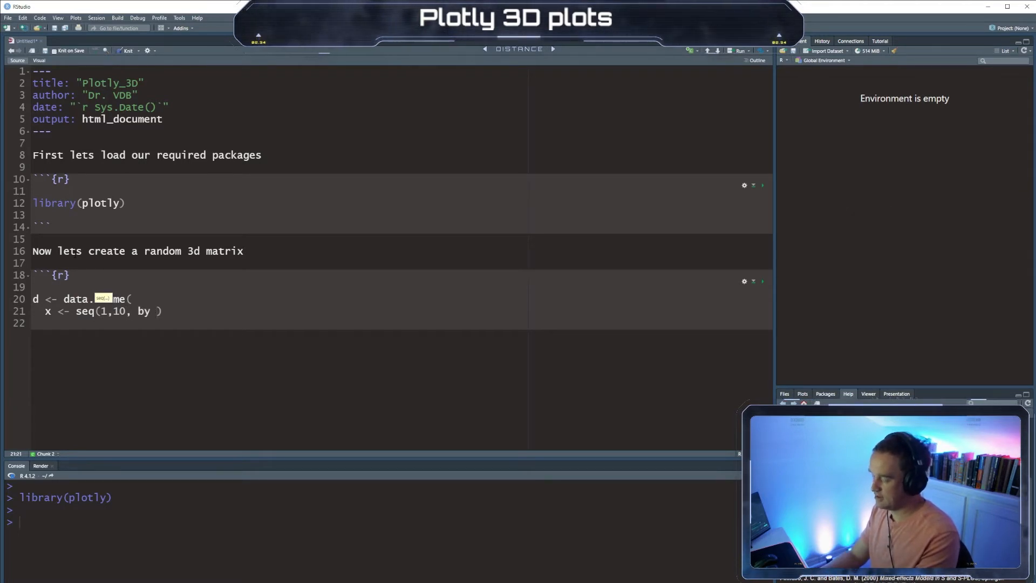
text(= 0.5)
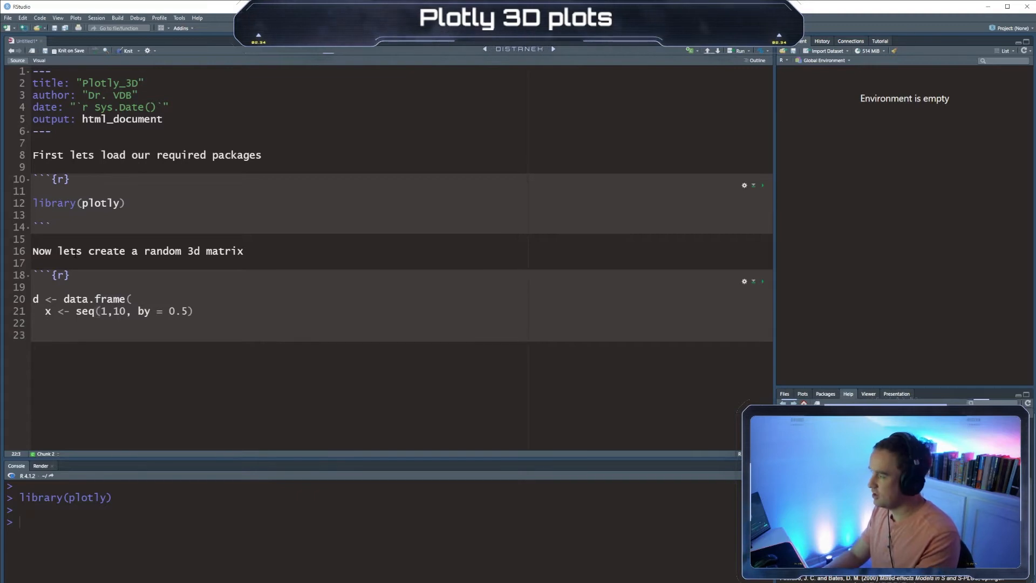
text(y <-)
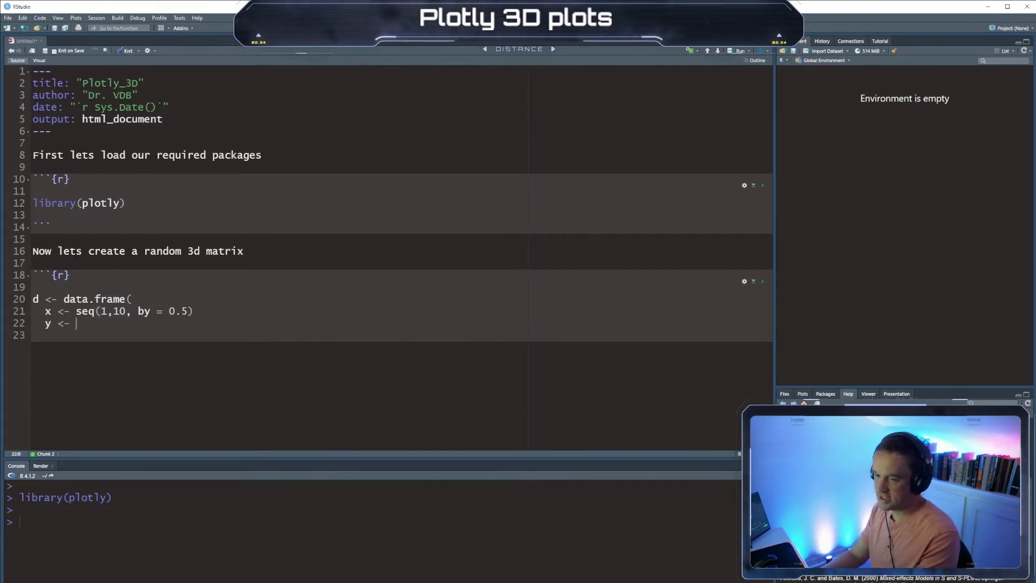
text(seq()
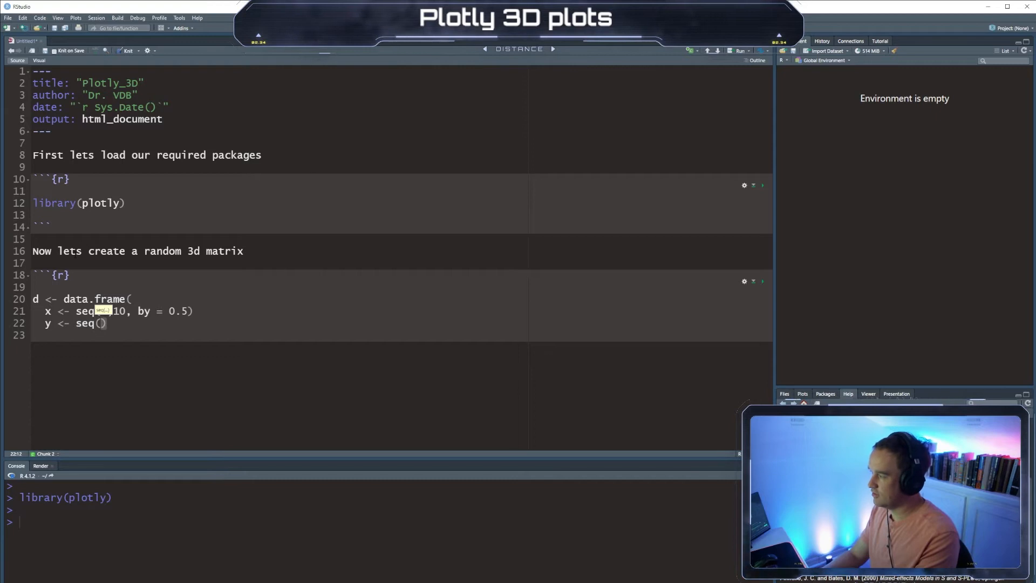
text(1,10, by 0.5)
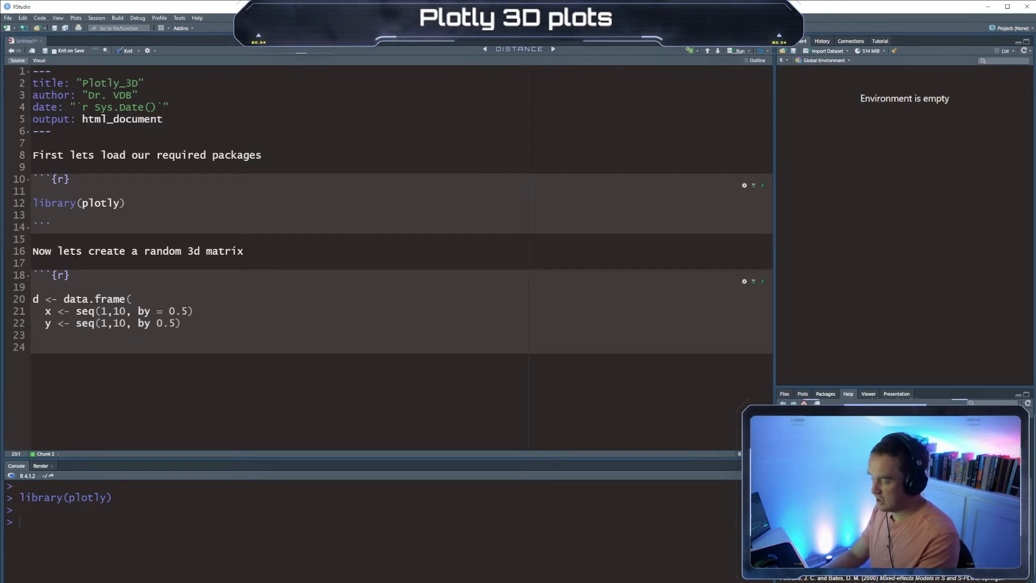
text())
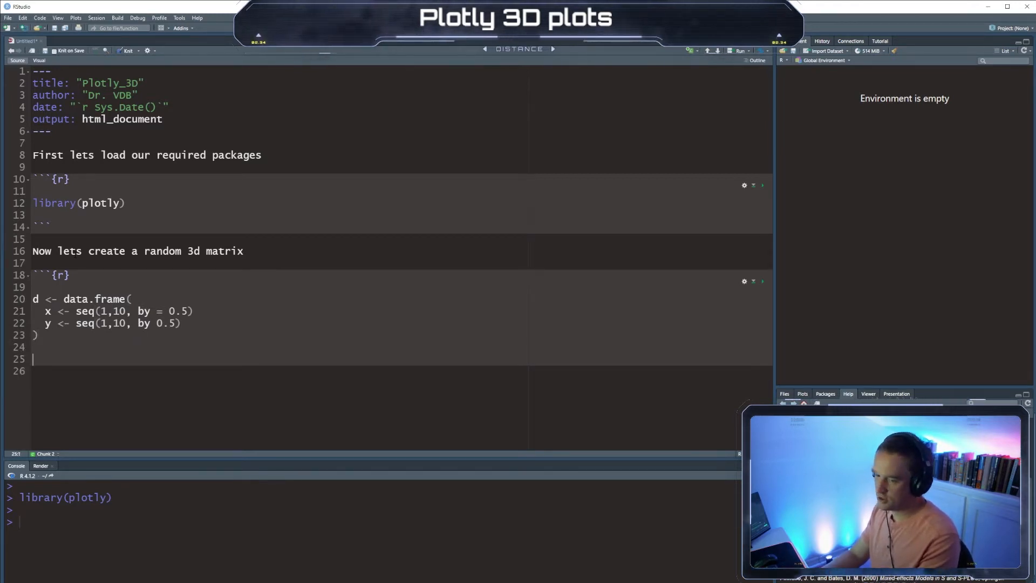
- Write z <- matrix(rnorm(...)) with nrow = length(d$x) and ncol = length(d$y)
text(z <-)
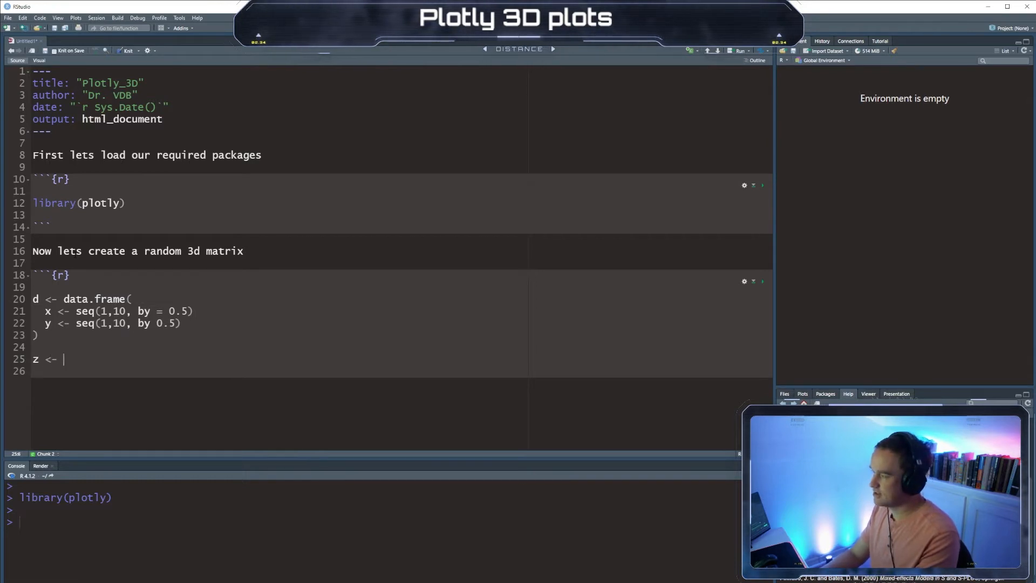
text(matrix(rnorm(length)
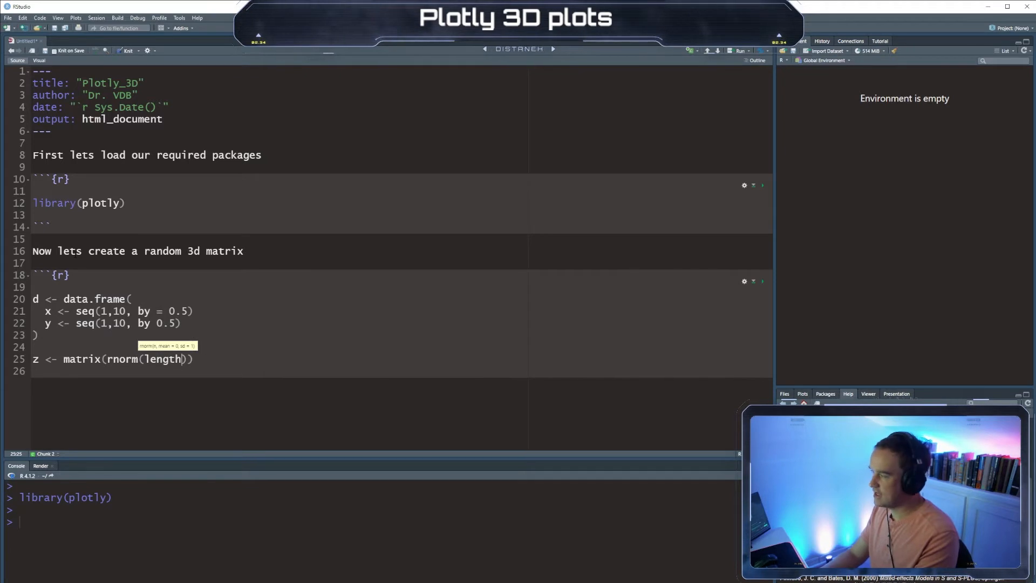
text(d$))
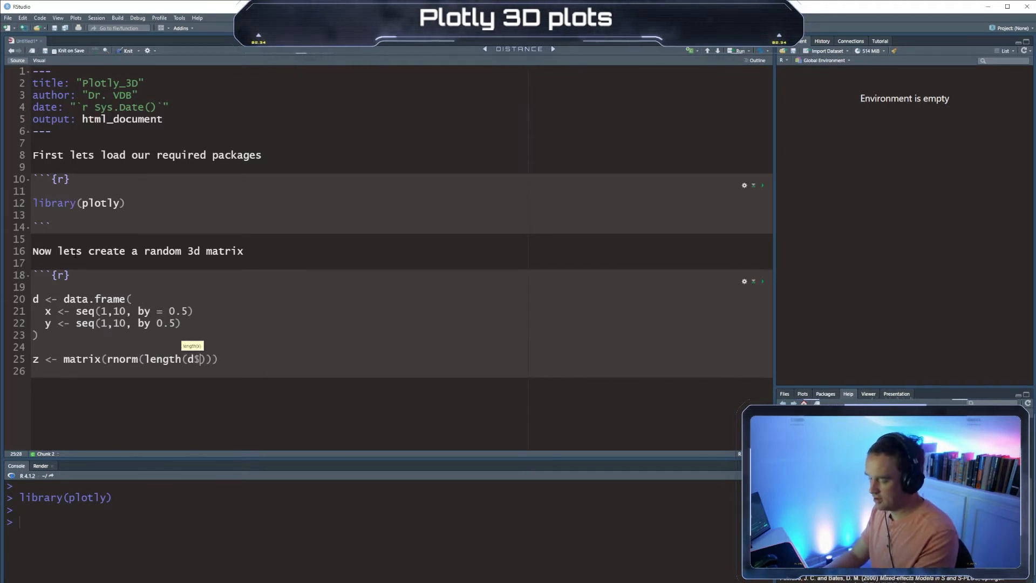
text(x)
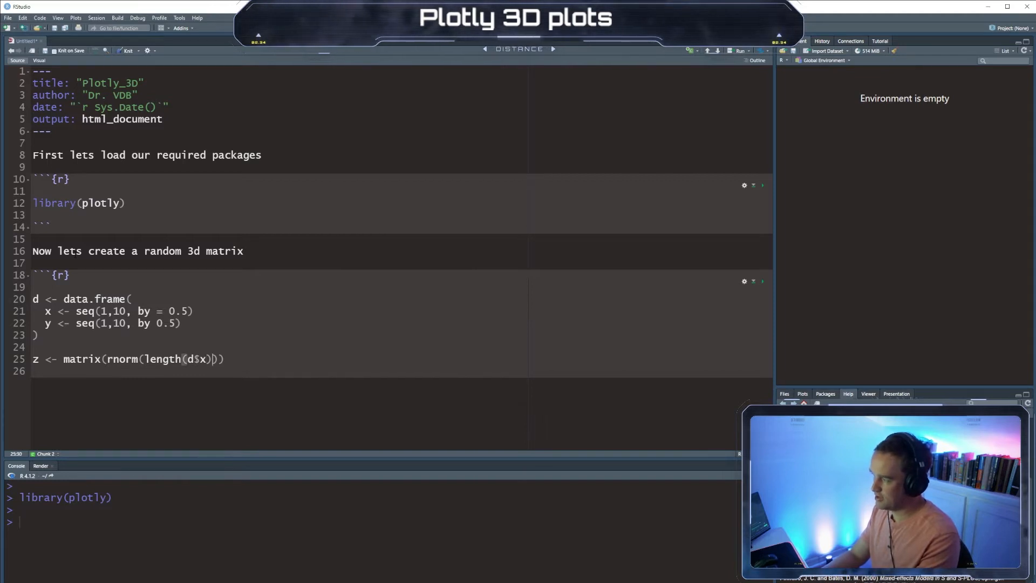
text(" ")
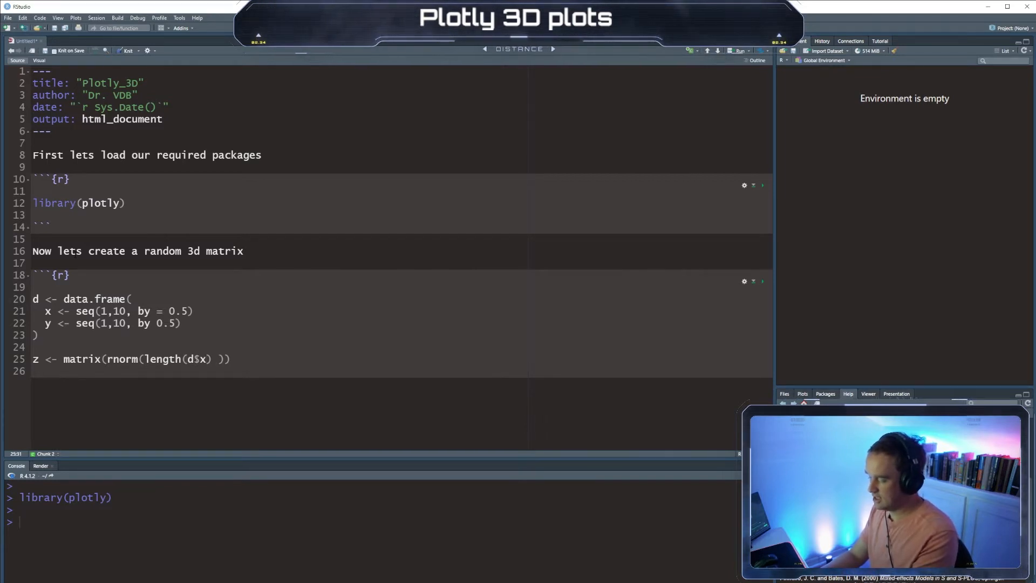
text(* lenght()
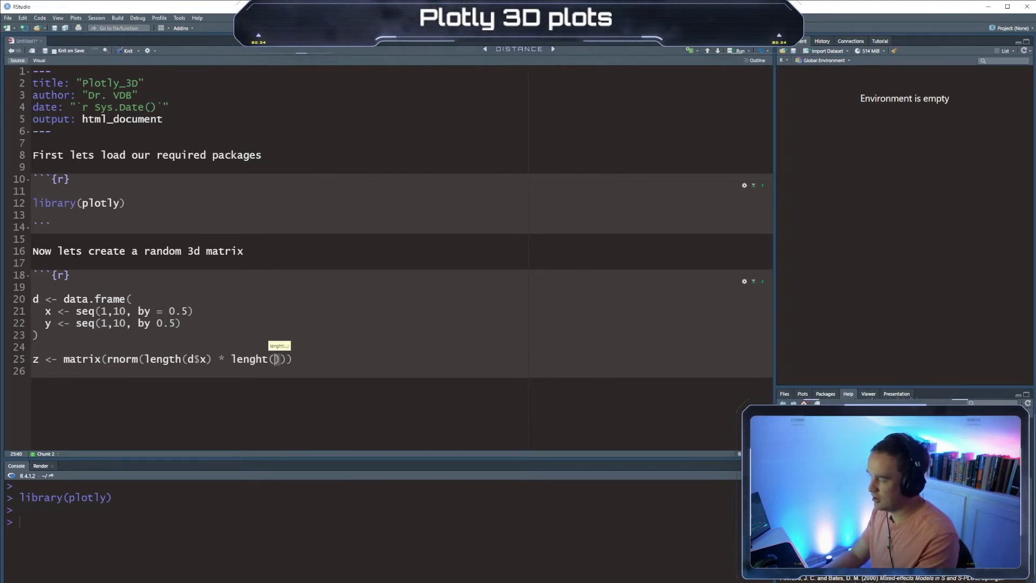
text(d$y)
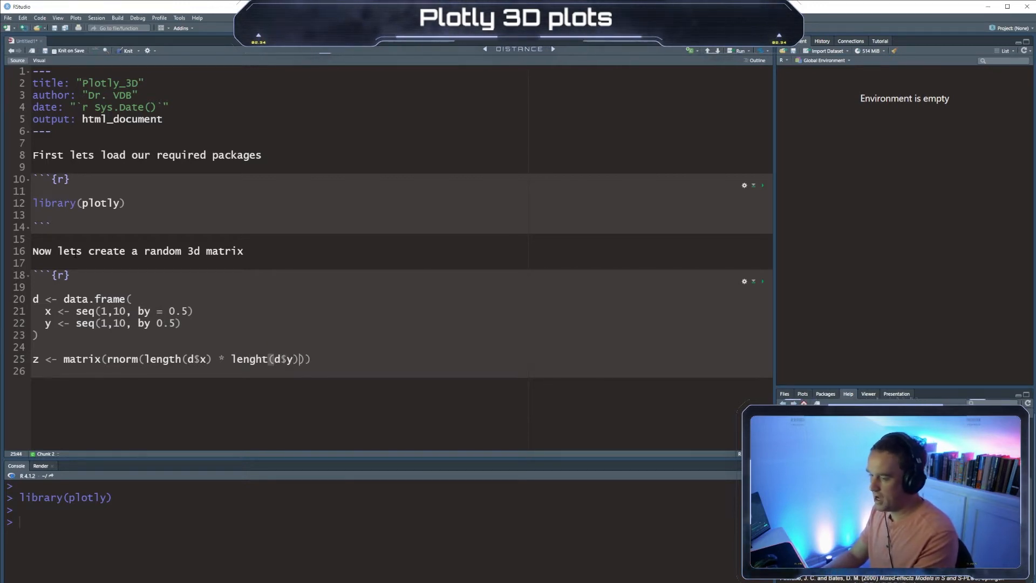
text(m)
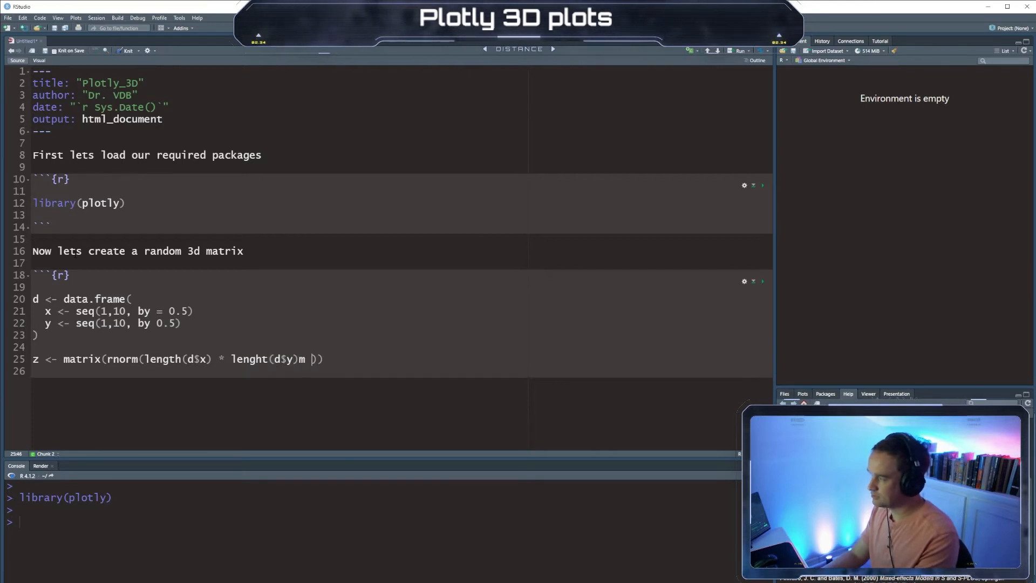
text(nro)
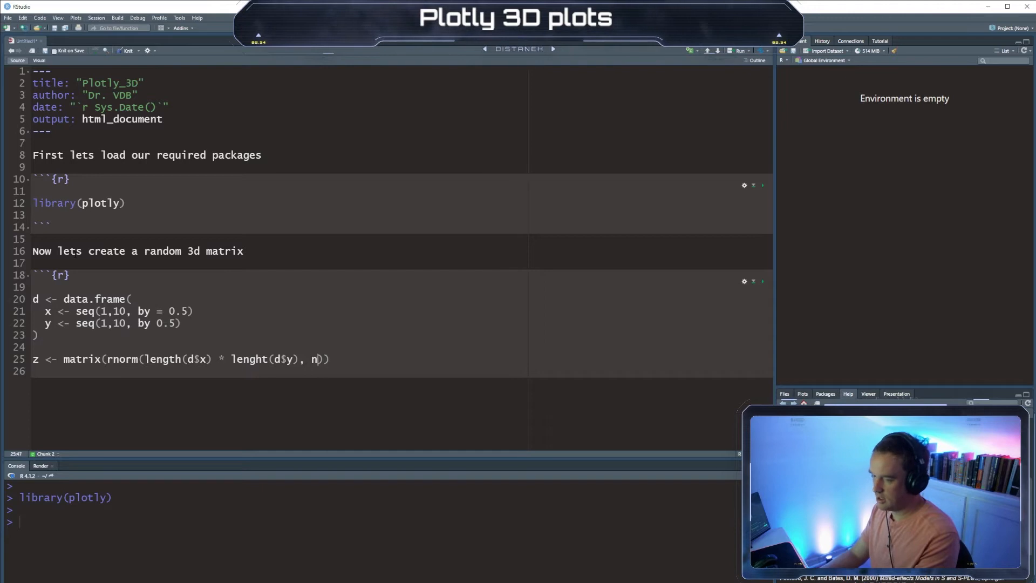
text(row ==)
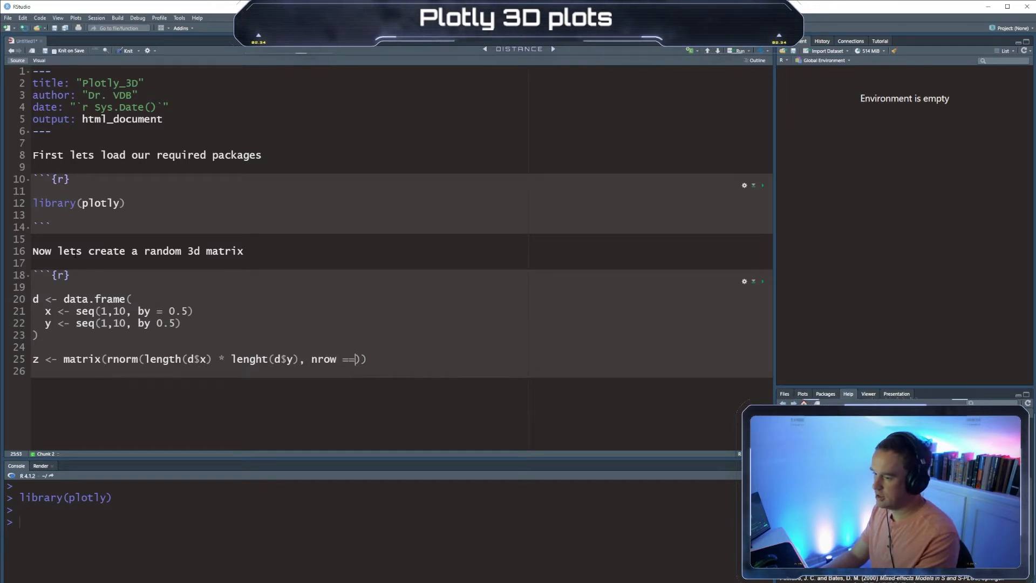
text(=length)
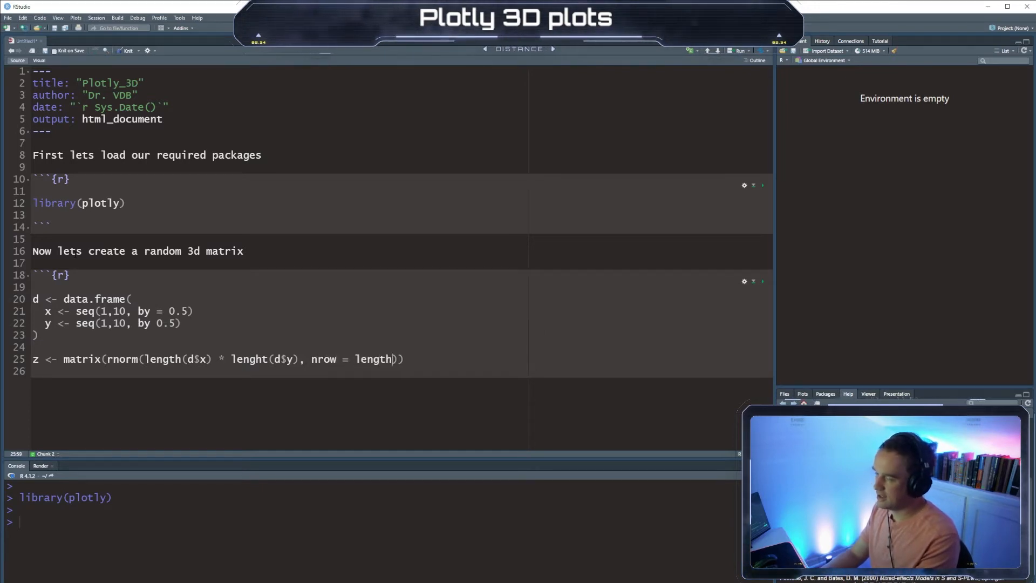
text((d$x),)
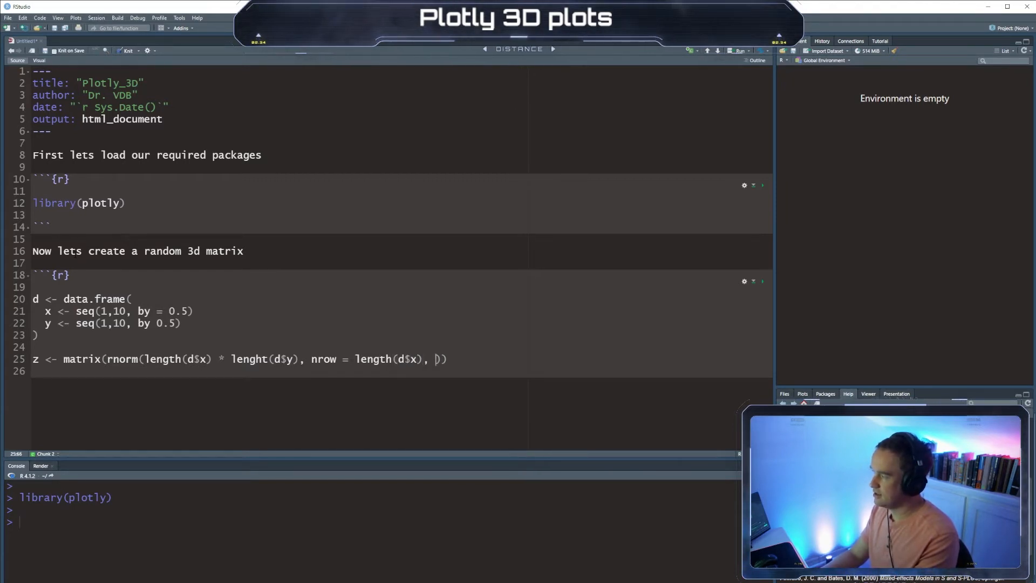
text(ncol = length()
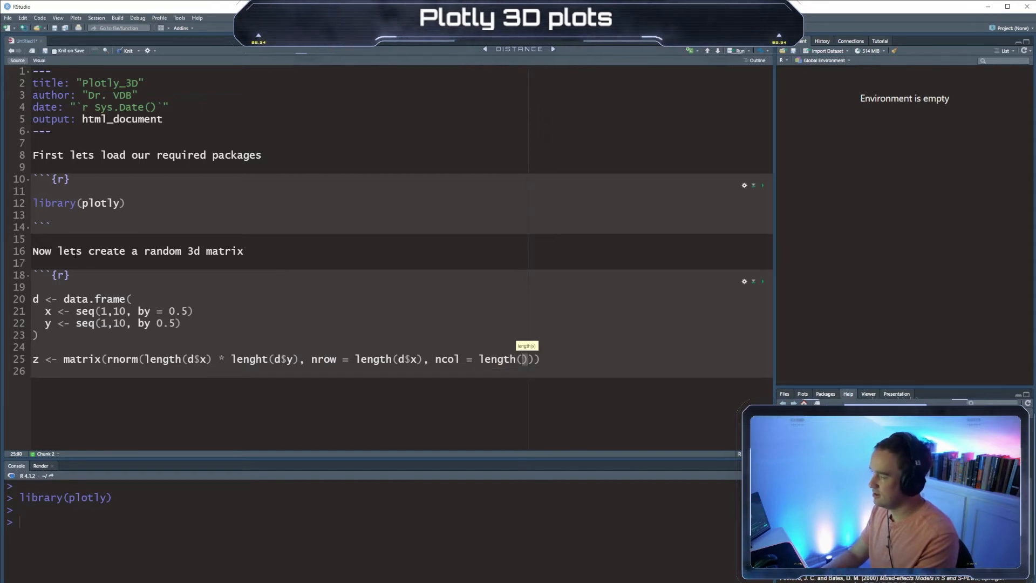
text(d$y)
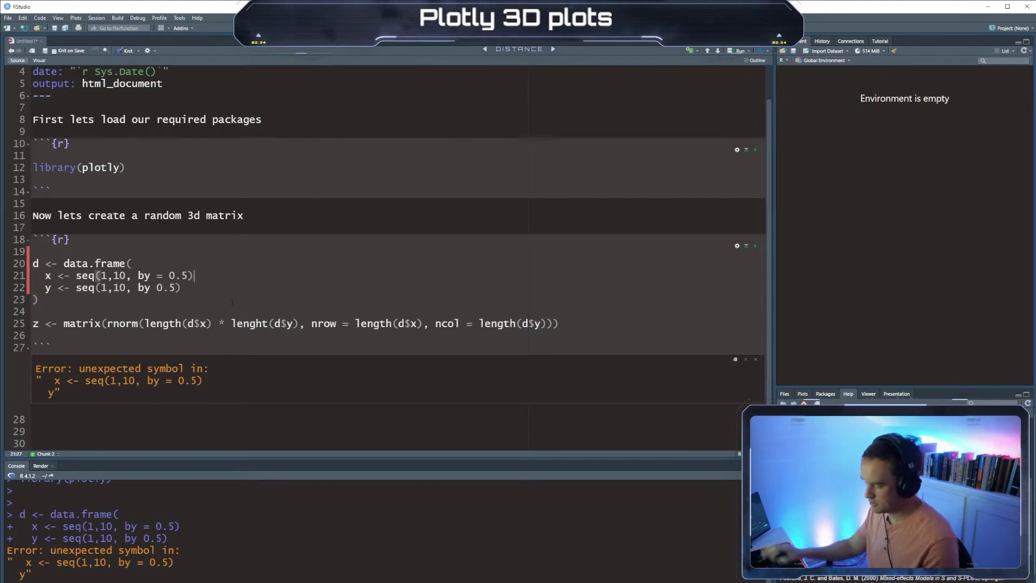
- Fix the missing commas, '=' and 'lenght' typo, rerunning the matrix chunk until it succeeds
text(,)
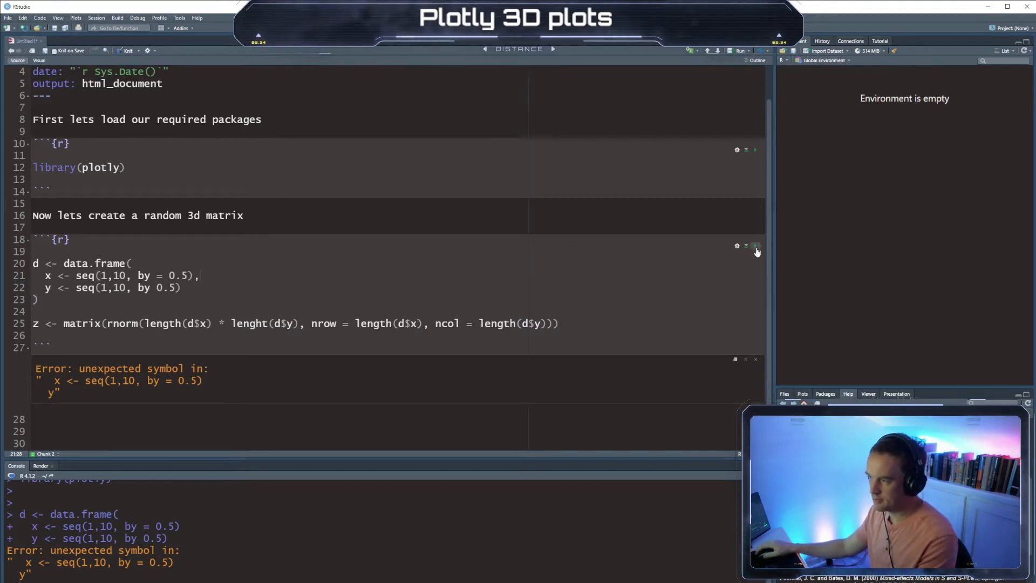
click(756, 246)
text(= )
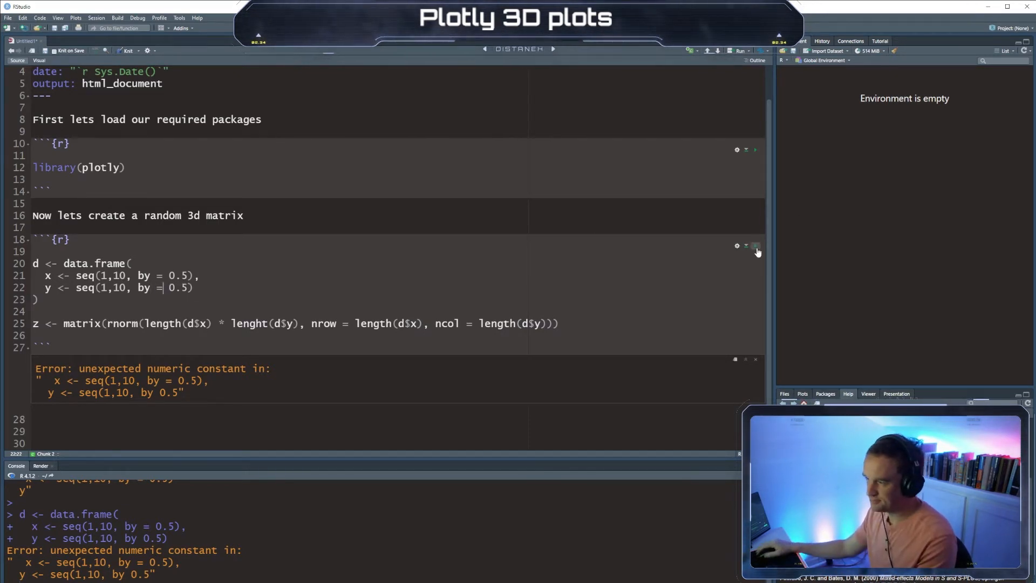
click(756, 246)
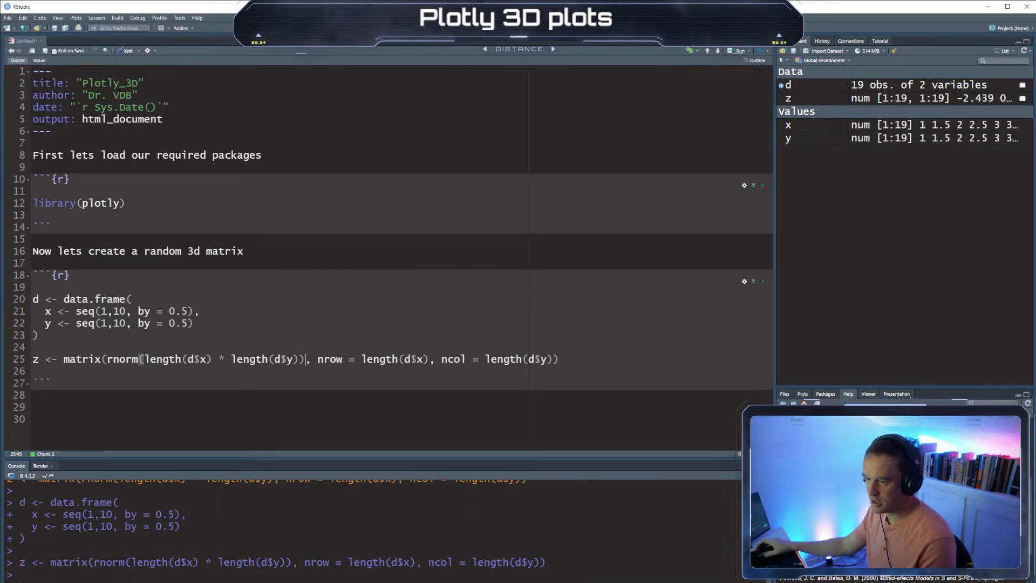
click(788, 98)
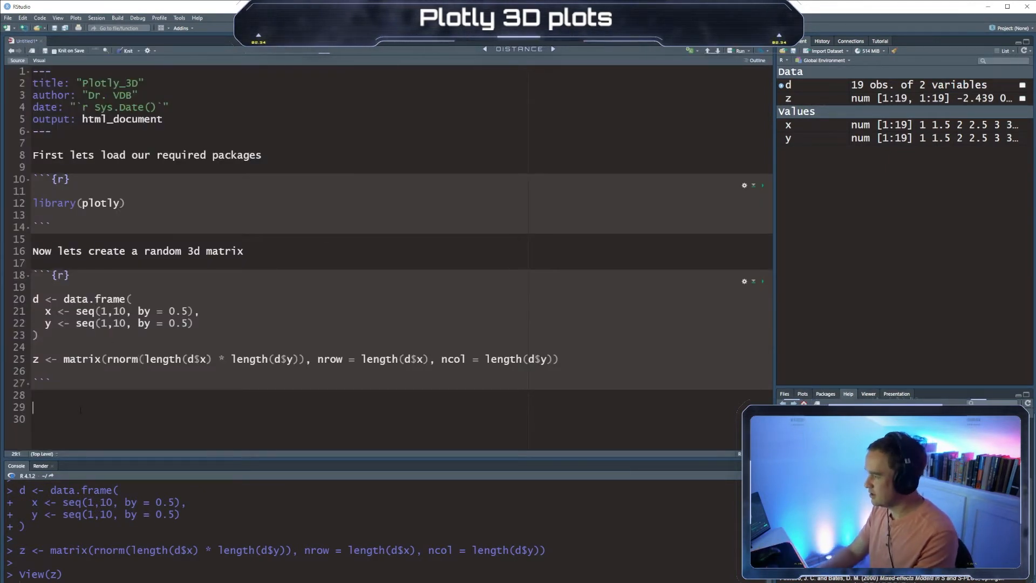
- Type the note 'Now lets plot our 3D data'
text(Now lets)
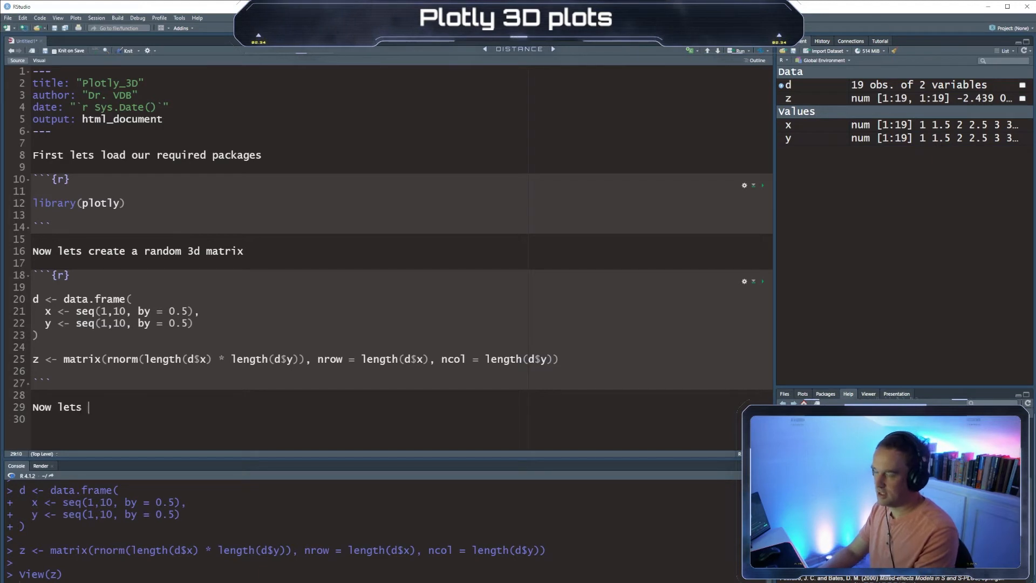
text(plot our 3)
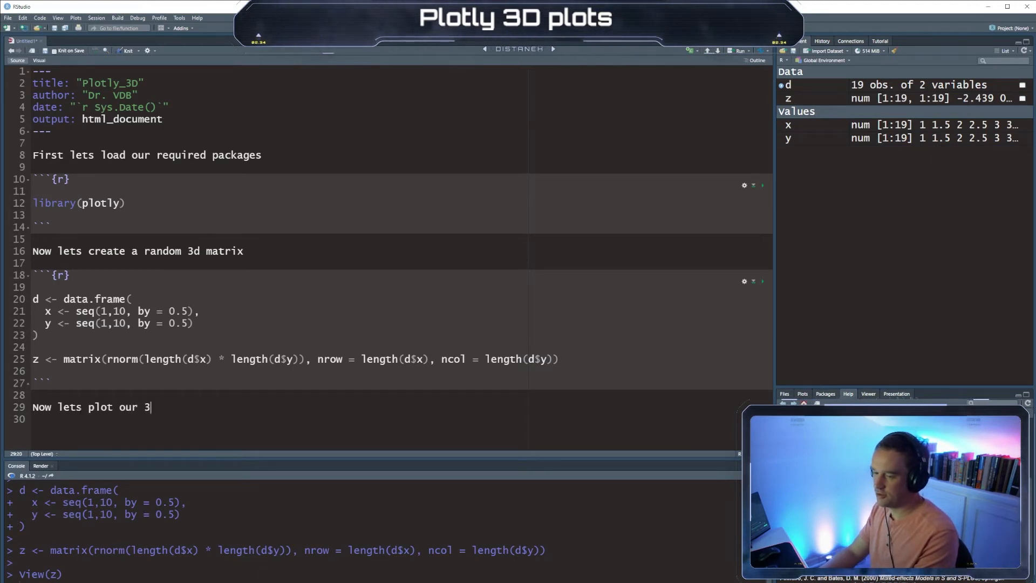
text(D data)
text(```{r)
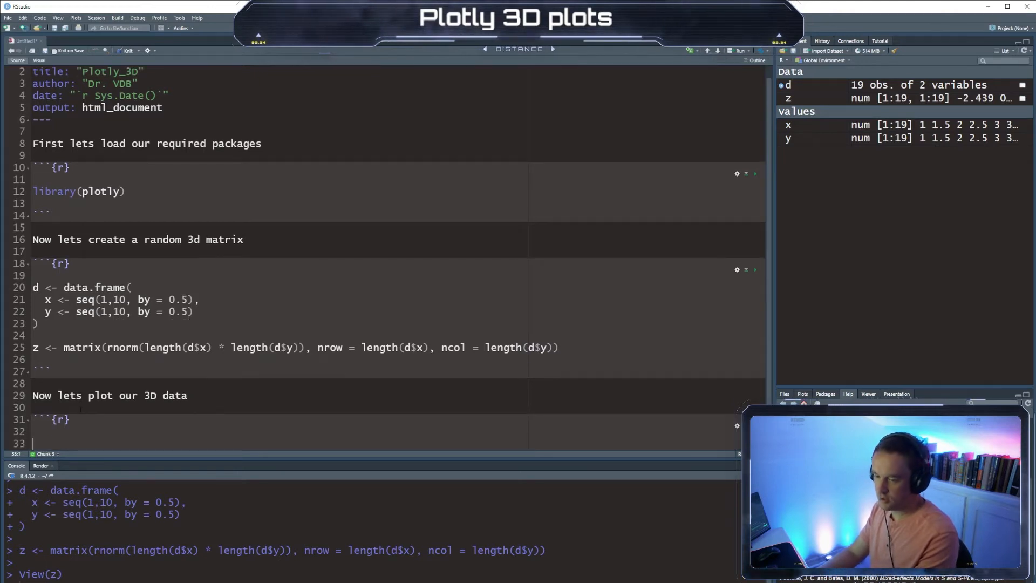
- Write plot_ly(d, x=~x, y=~y, z=~z) %>% add_surface() in a new chunk
text(plot_ly(d)
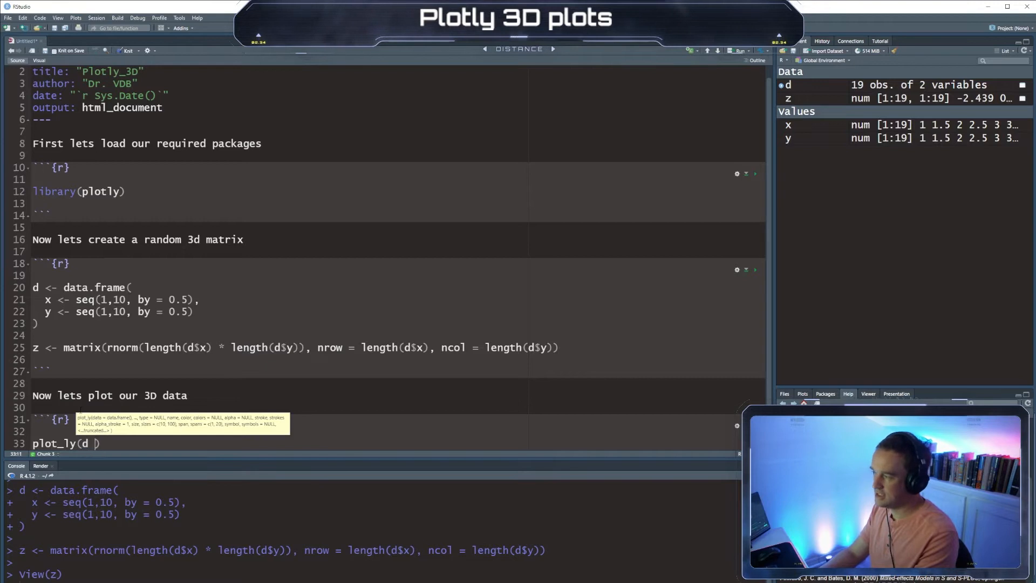
text(x=)
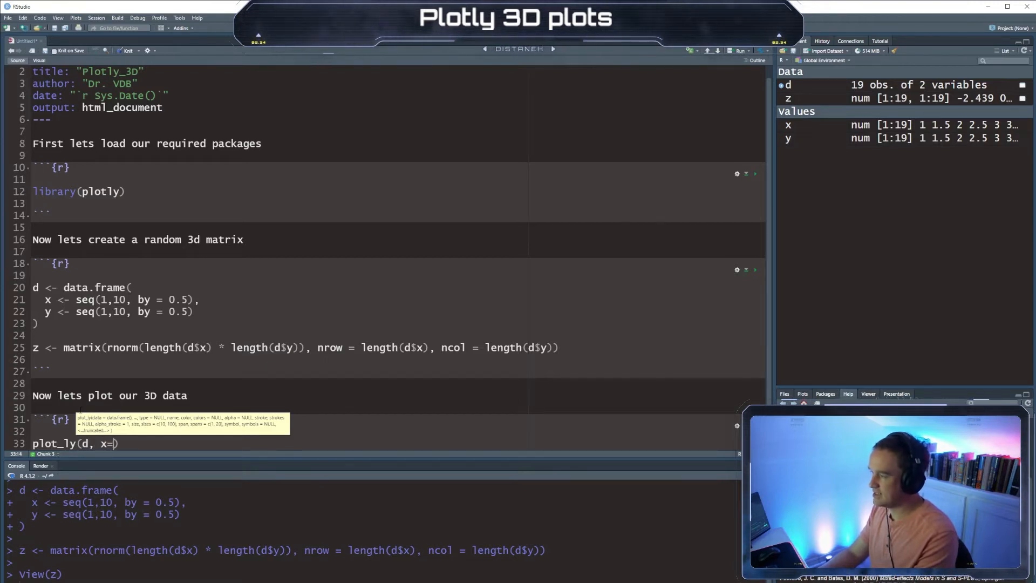
text(~x,)
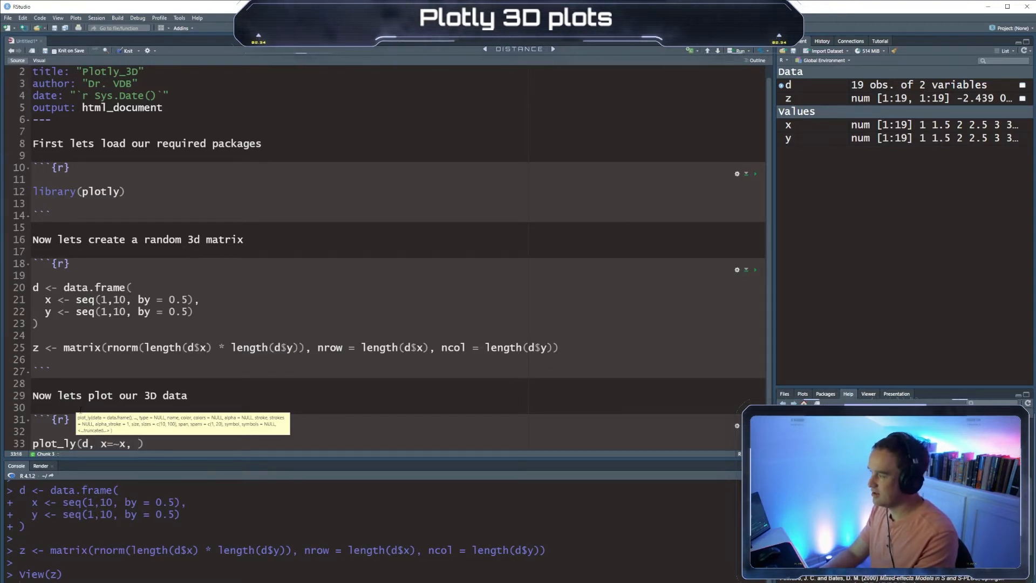
text(y = ~)
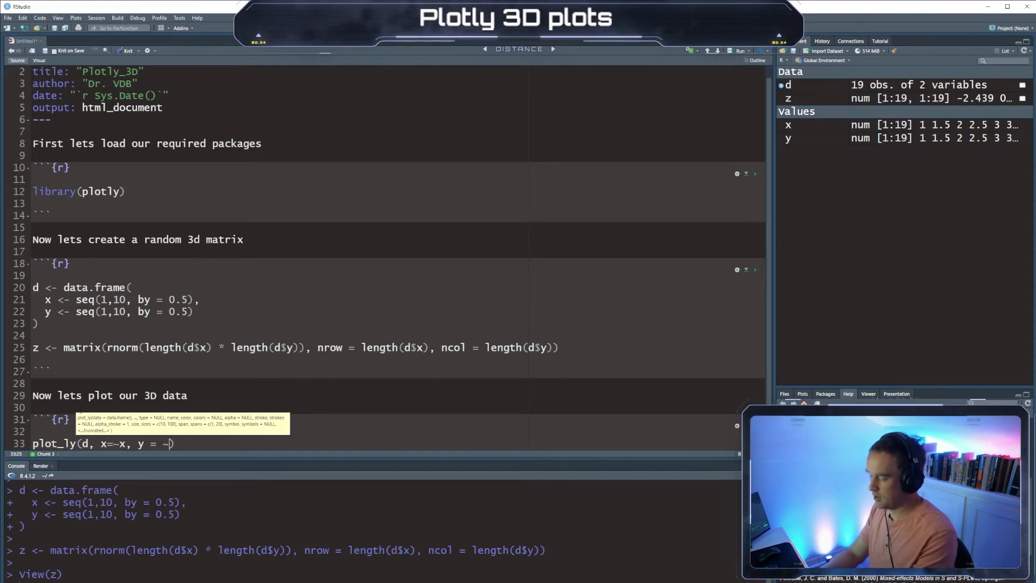
text(y, z = ~z)
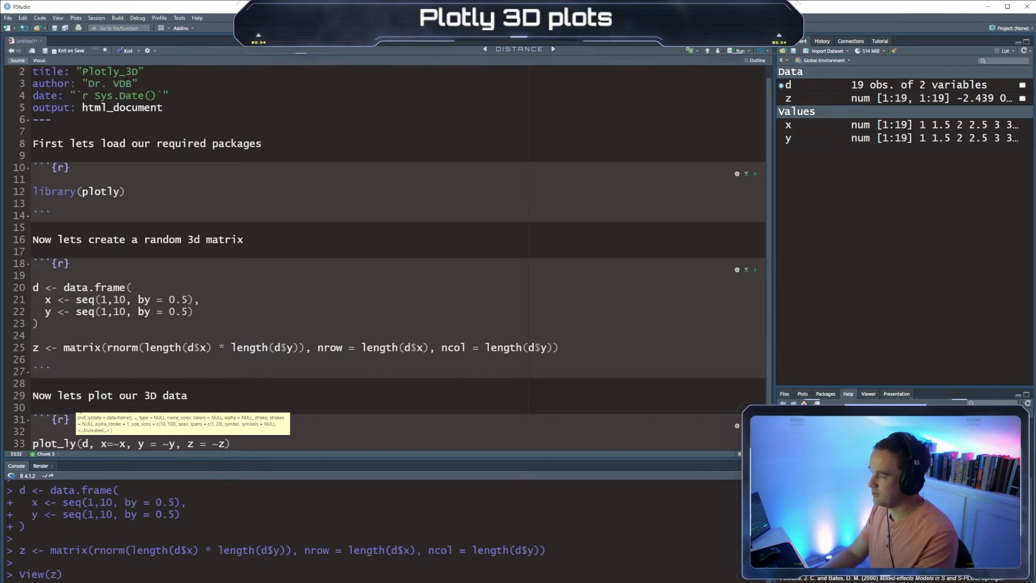
text(%)
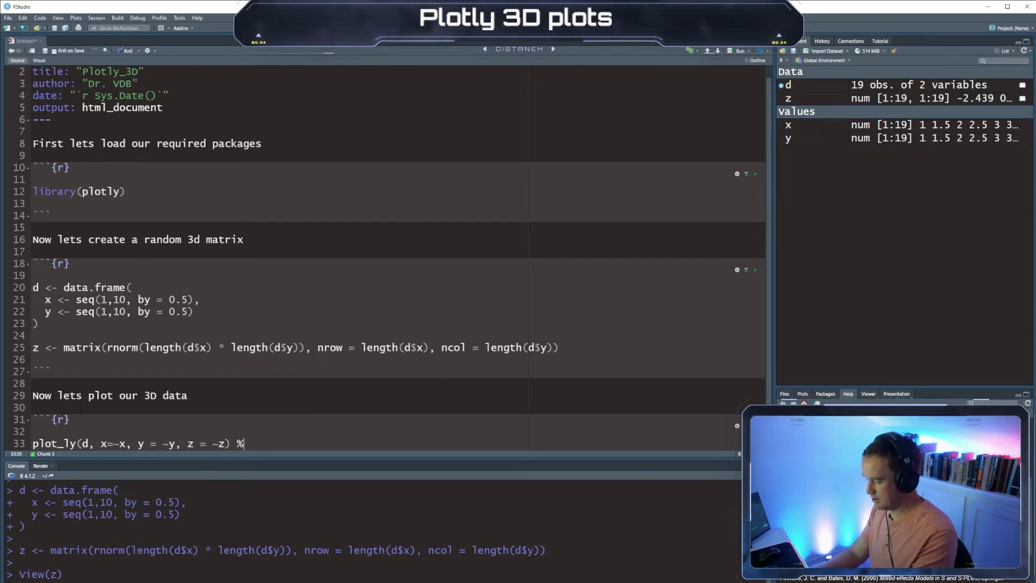
text(>%)
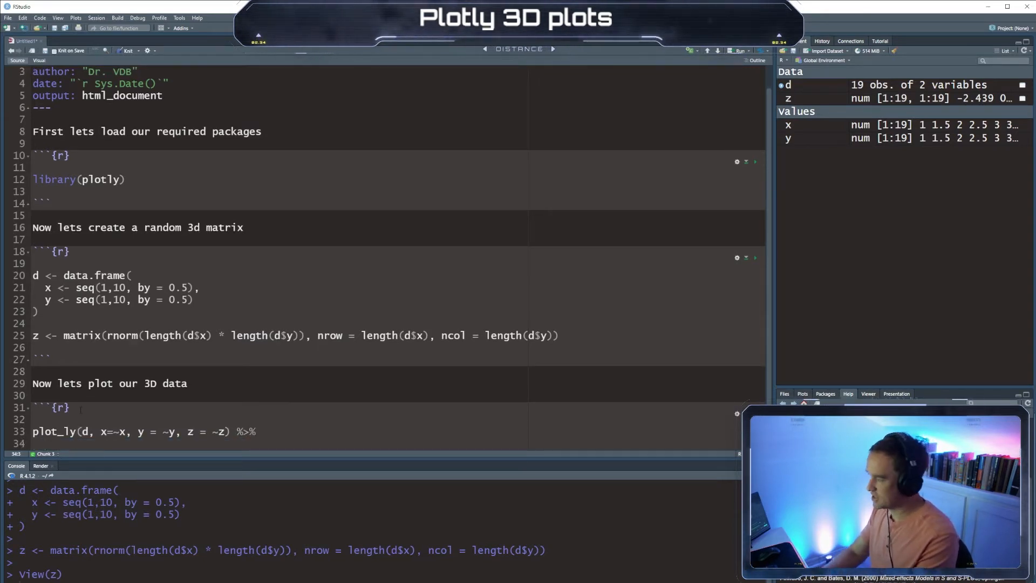
text(add_)
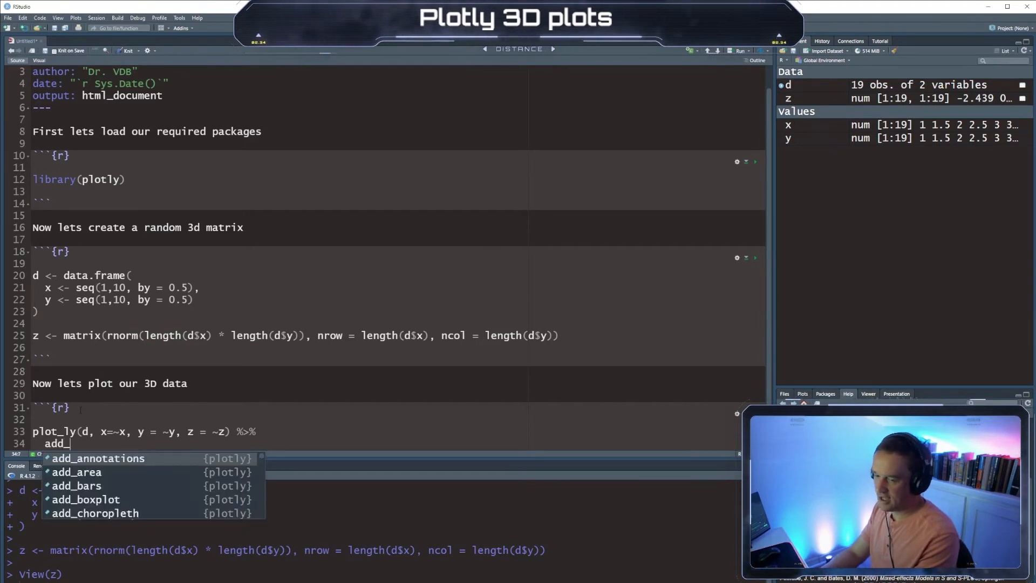
text(surface())
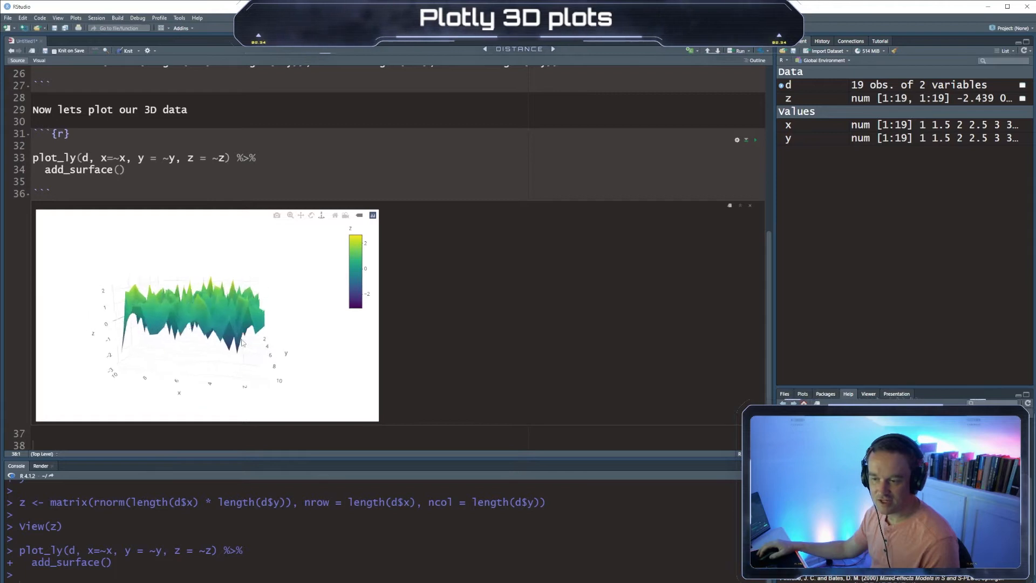
- Orbit the inline surface plot to view it from above and another angle
drag(241, 341, 221, 294)
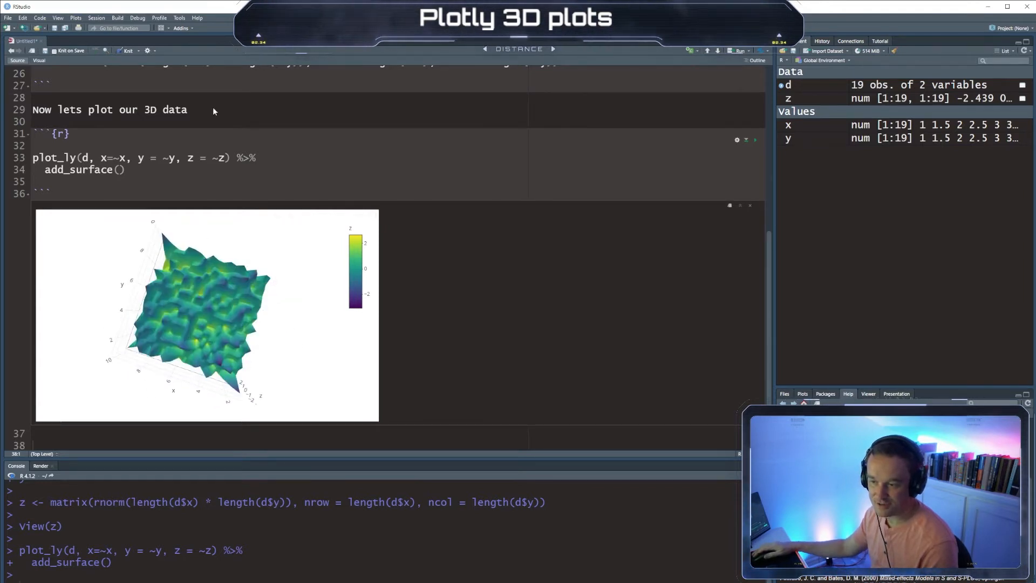
mouse_move(162, 237)
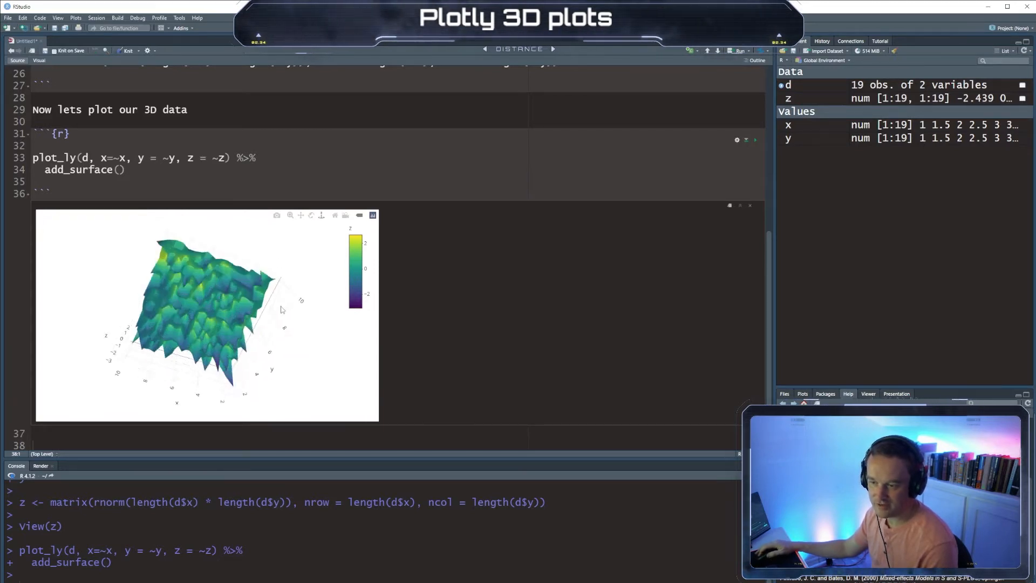
drag(277, 304, 300, 397)
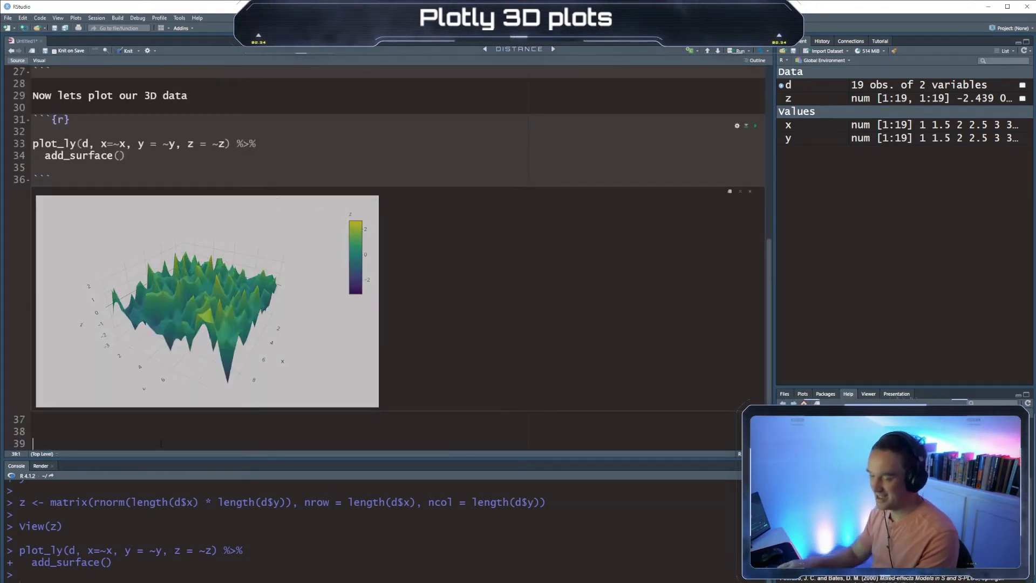
- Type the note about adding aspects such as topography and insert an empty {r} chunk
text(Lets add some more f)
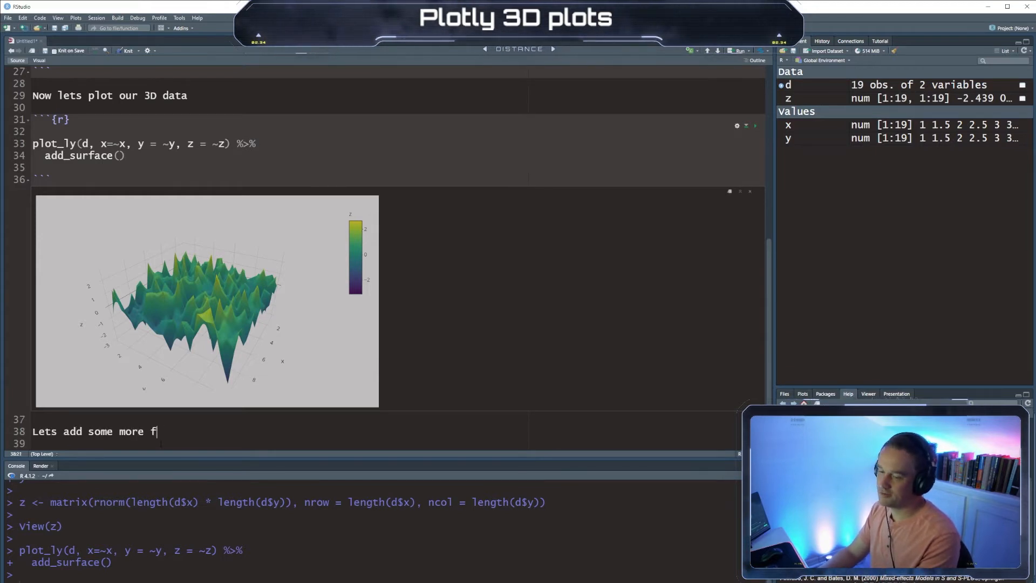
text(acets)
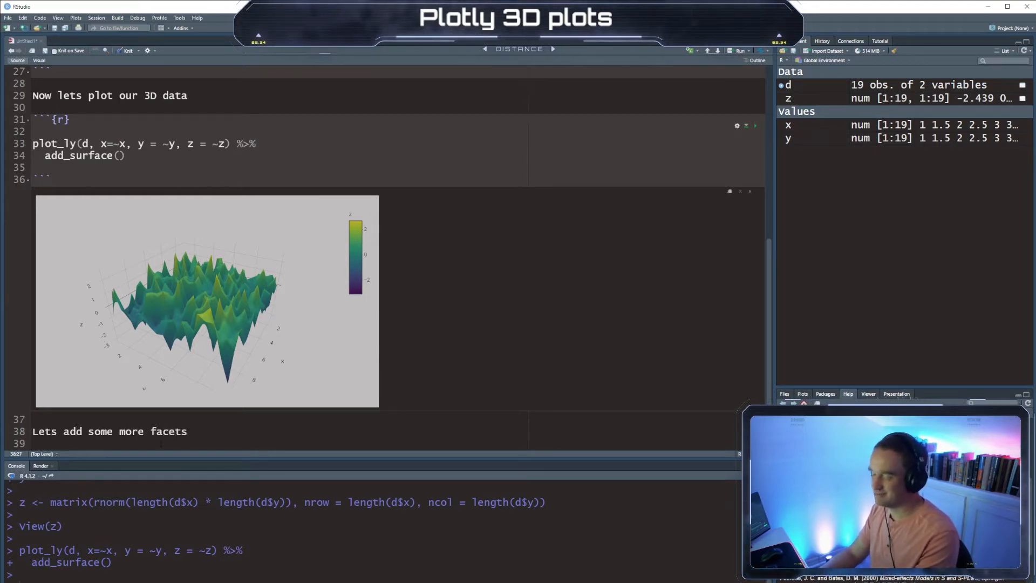
text(asp)
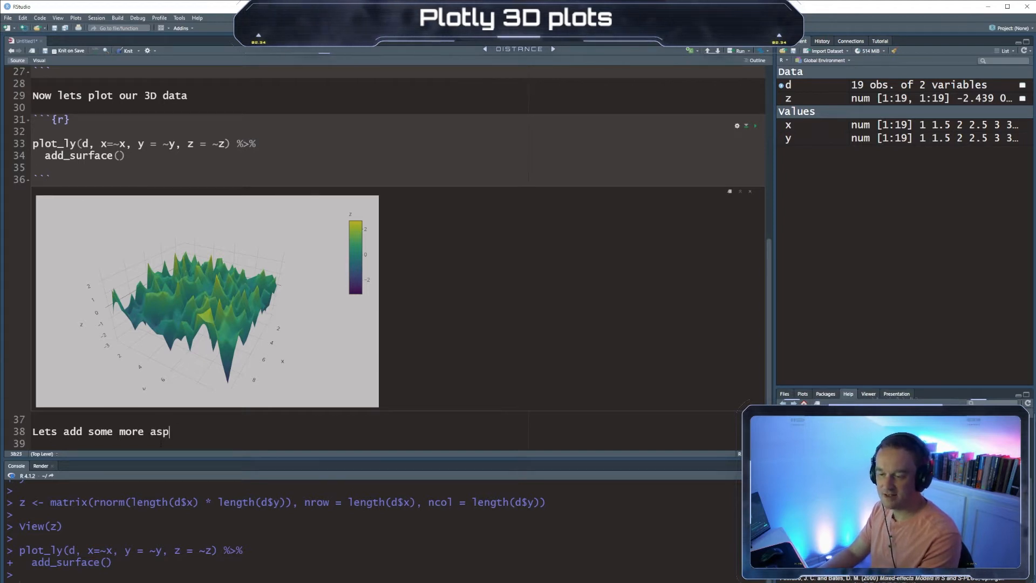
text(ects to it, such as at topo)
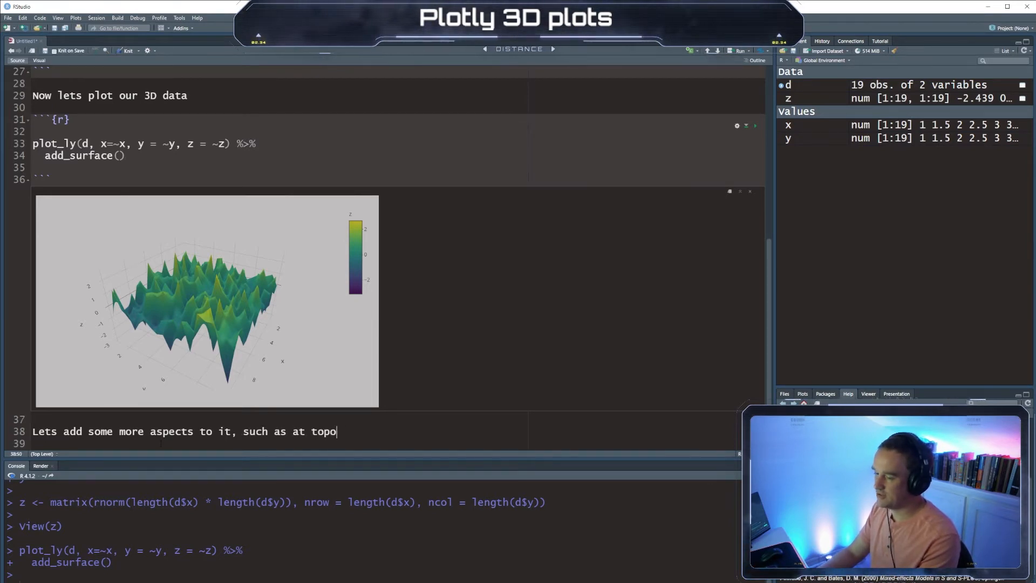
text(grophy)
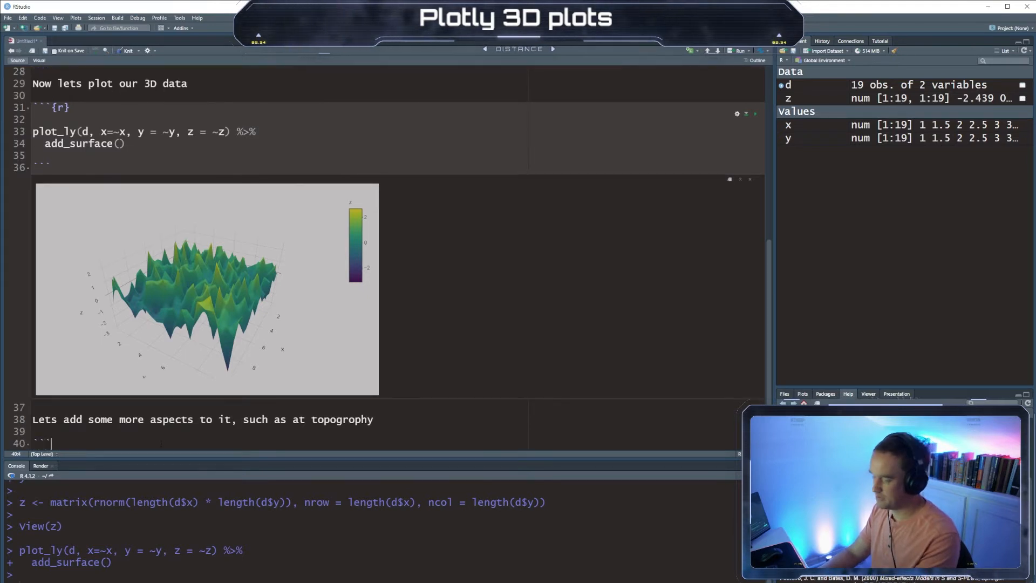
text({)
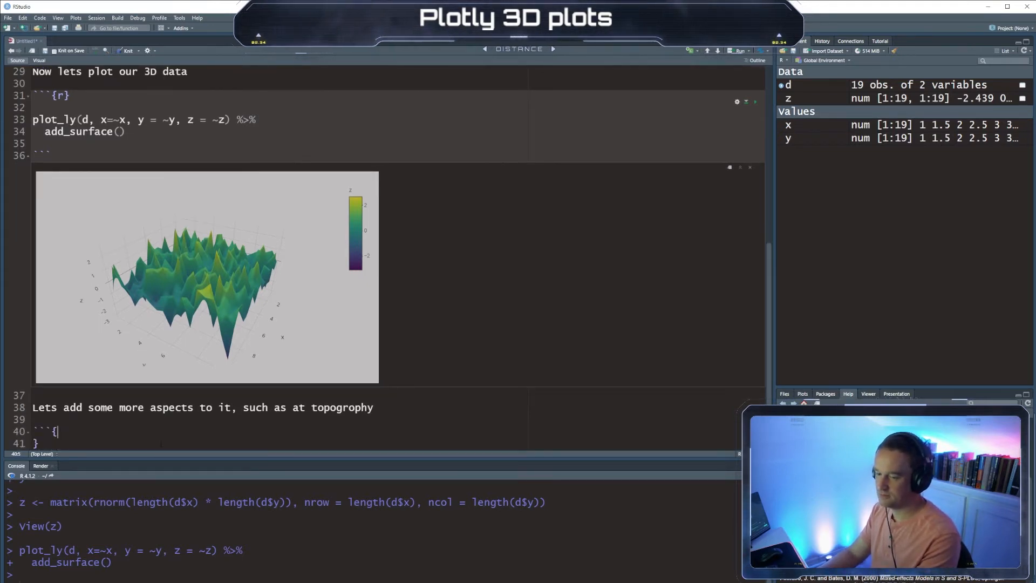
text(r})
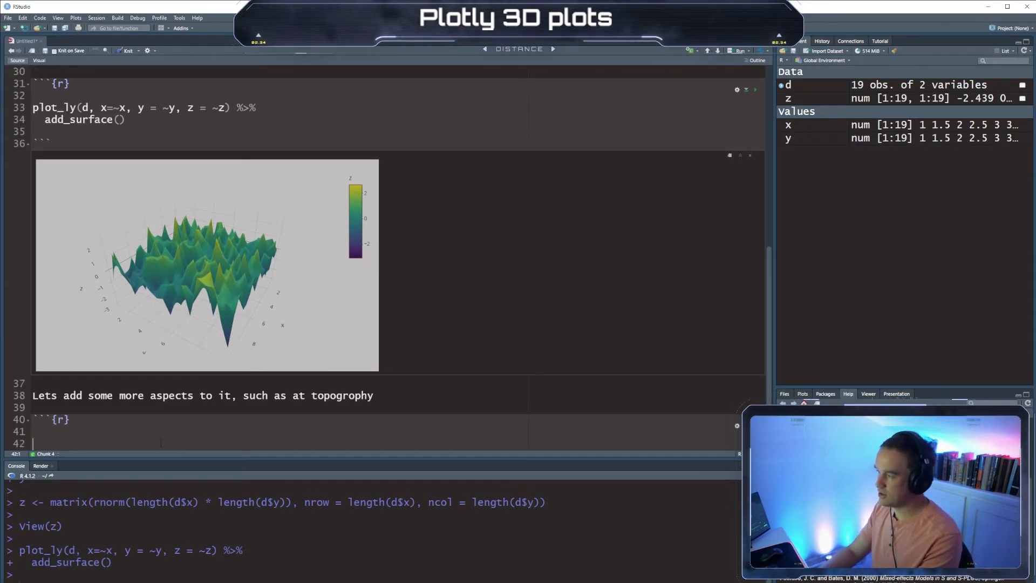
- Start the chunk with plot_ly(d, x=~x, y=~y, z=~z) piped into add_surface
text(plot_ly()
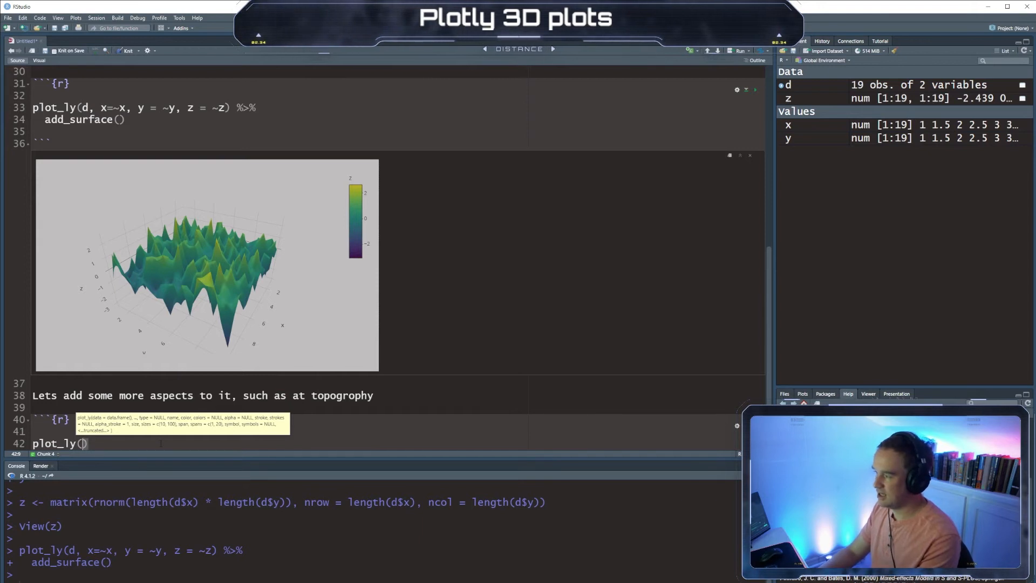
text(d, x = ~x,)
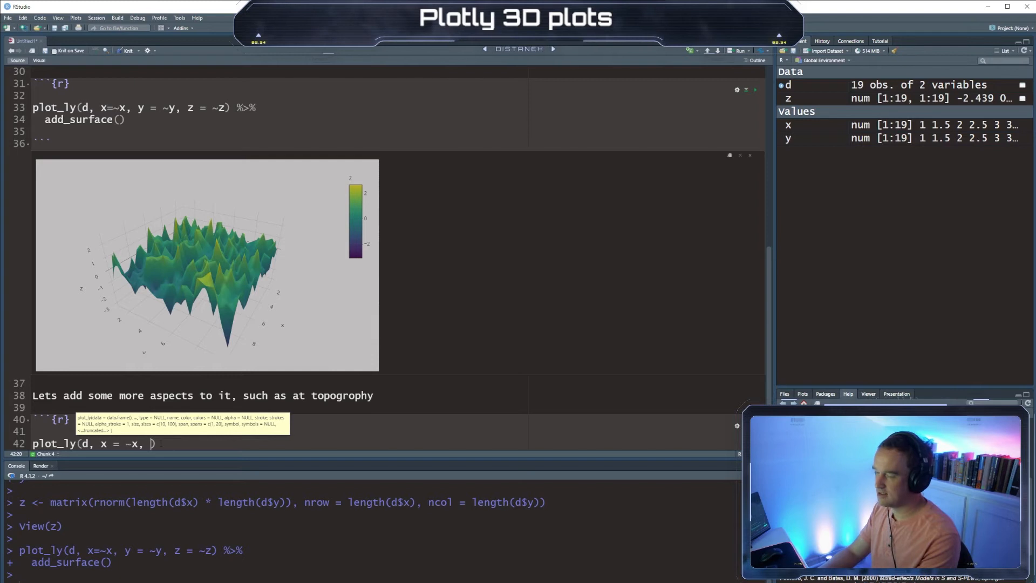
text(y =)
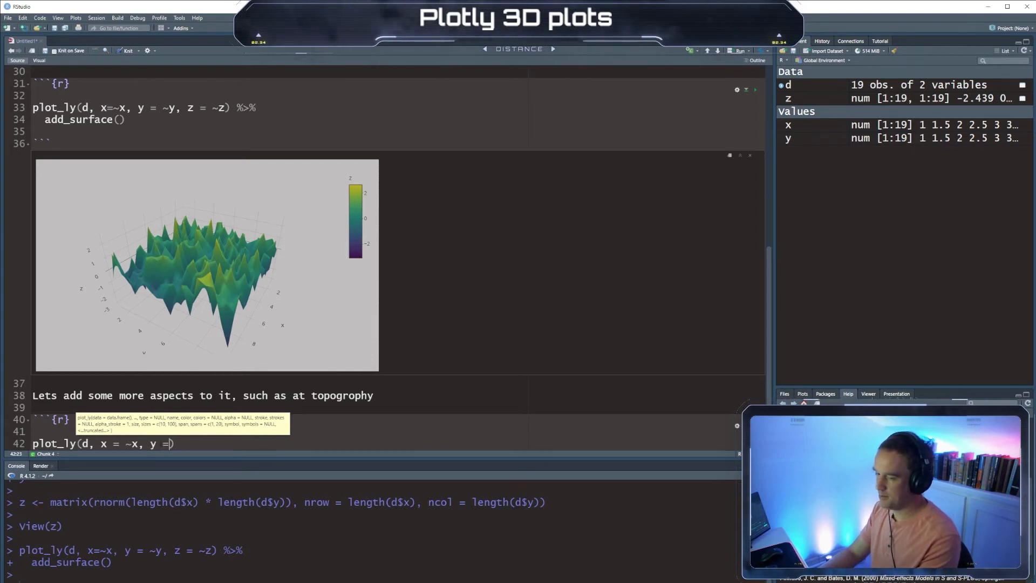
text(~y,)
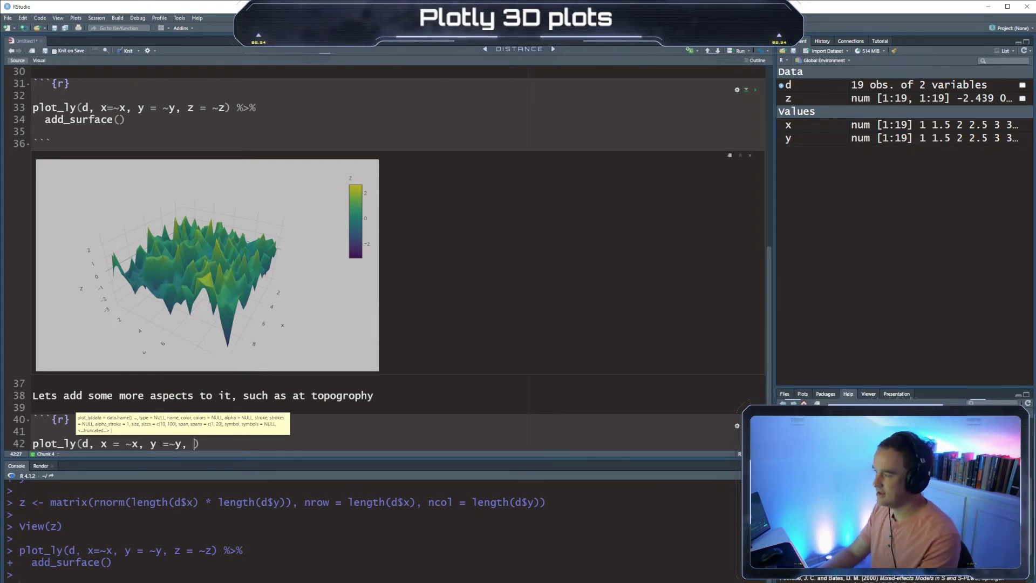
text(z =)
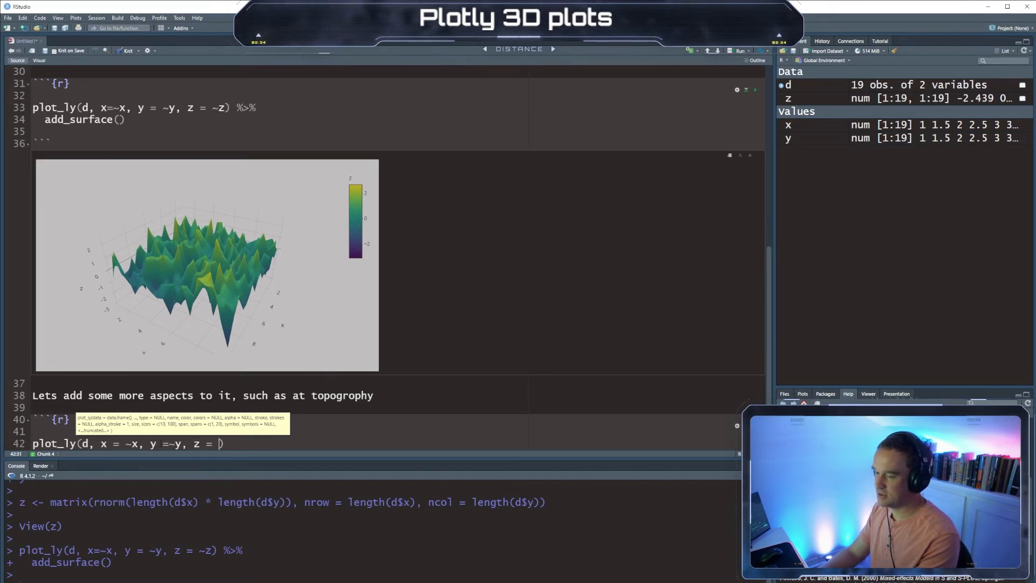
text(~z))
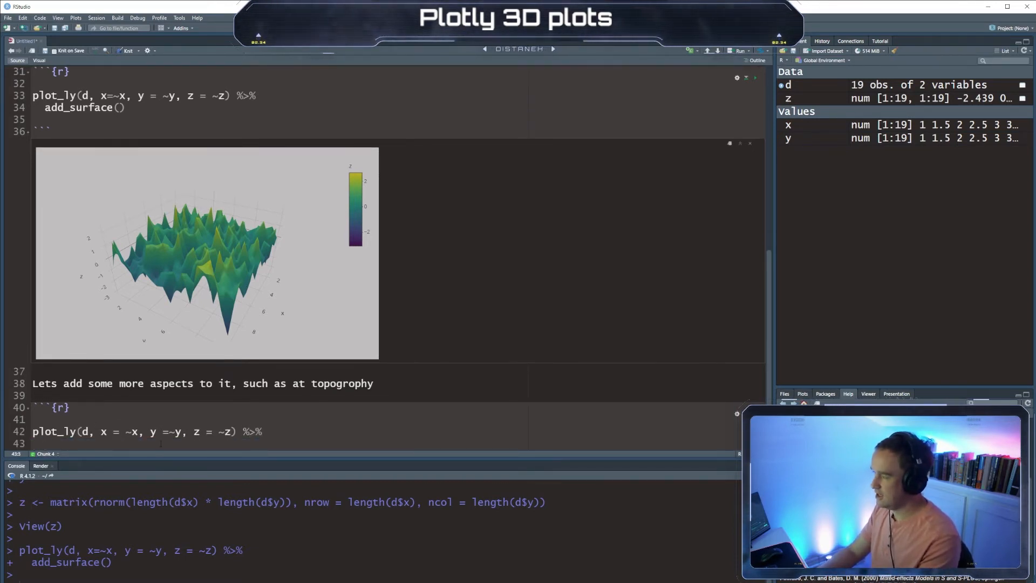
text(add_surface)
text(contour)
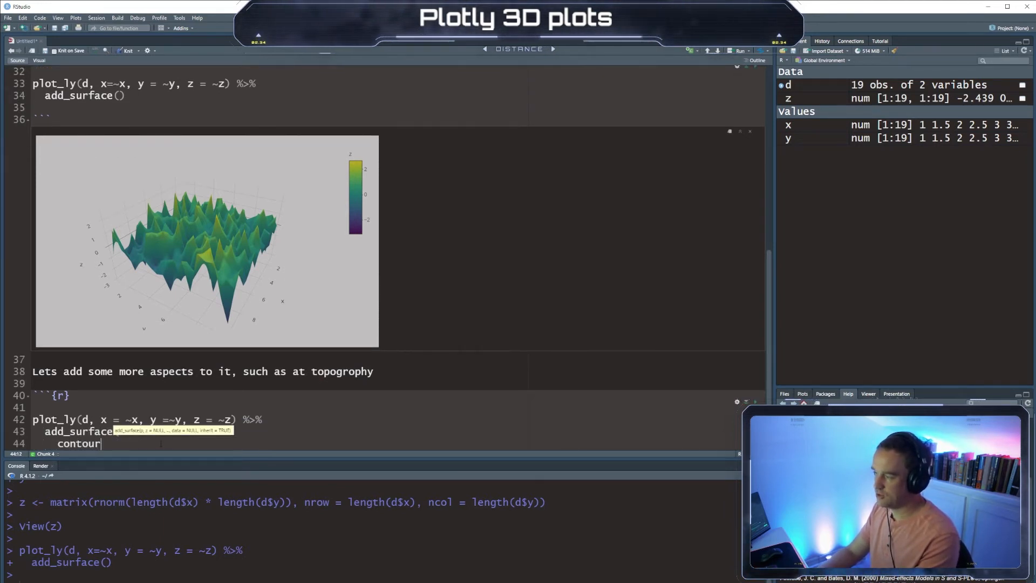
- Add z contours with show, usecolormap, highlightcolor 'FF0000' and project set to TRUE
text(s = list()
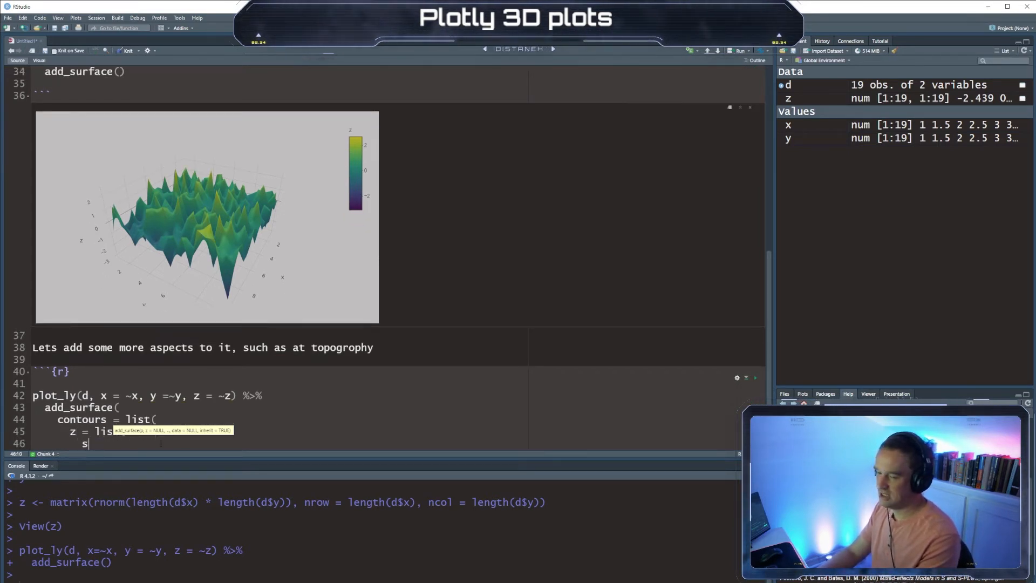
text(how = TRUE,)
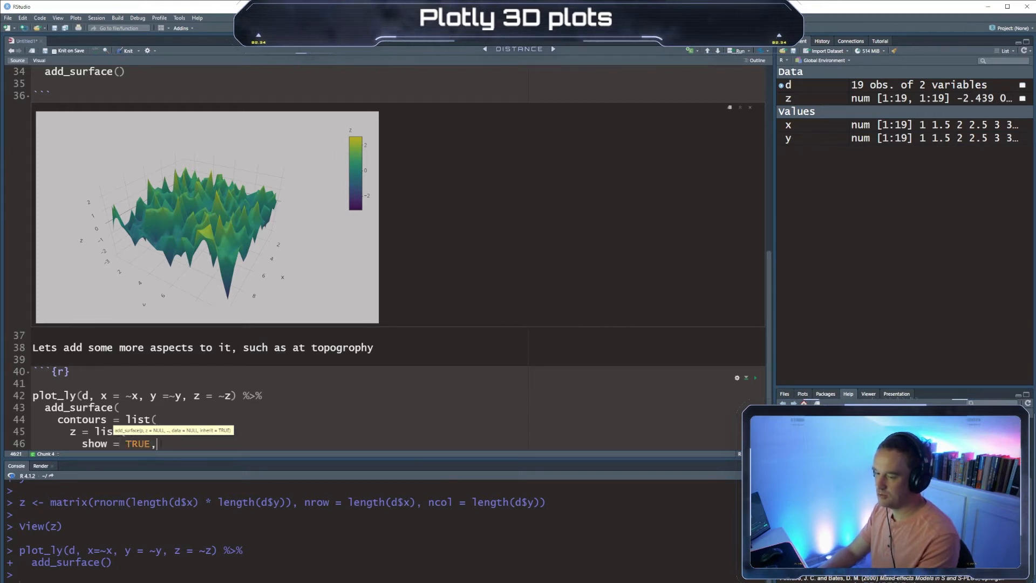
text(secolormap = TRUE,)
text(highlightcolor)
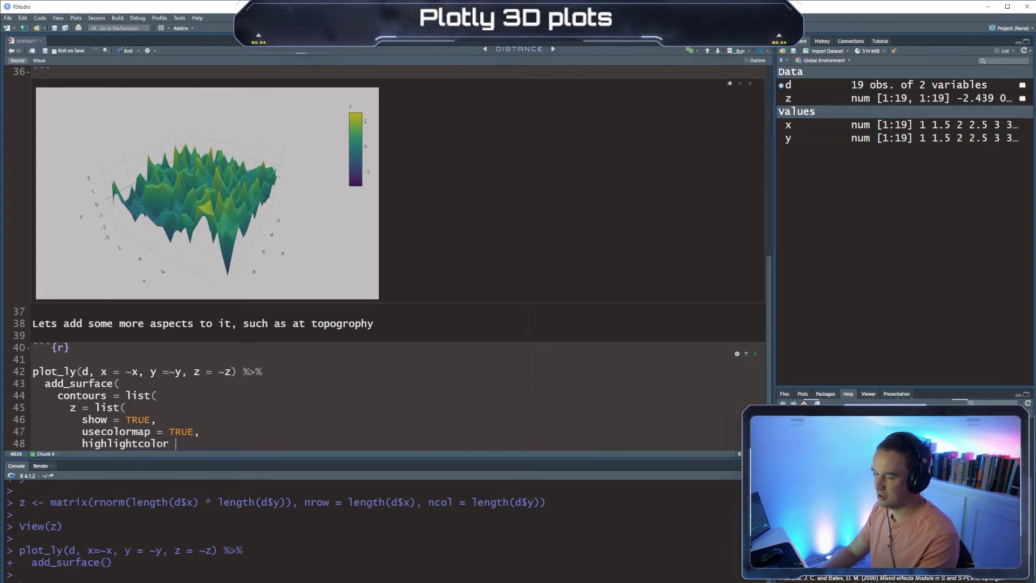
text(= "")
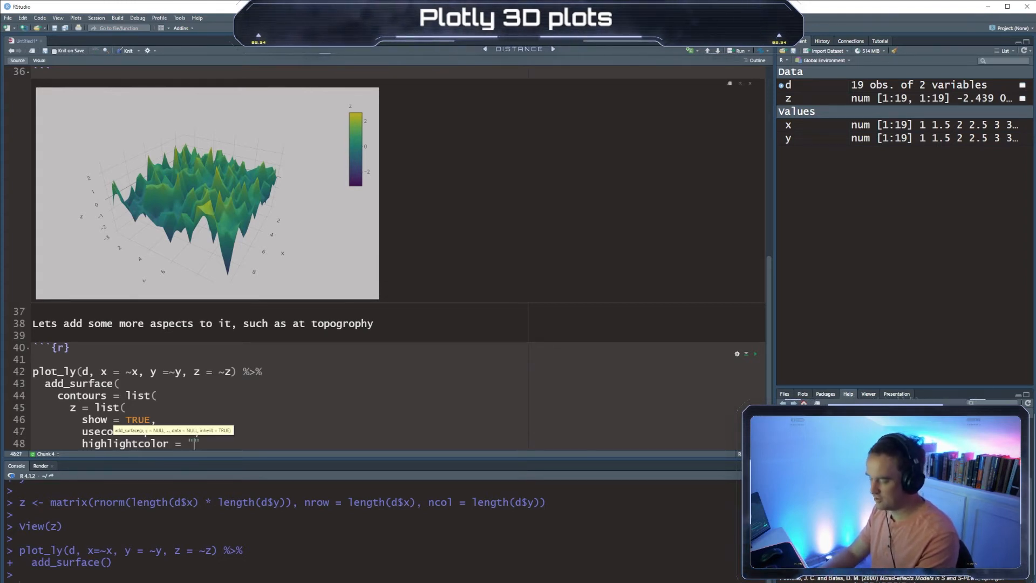
text(F)
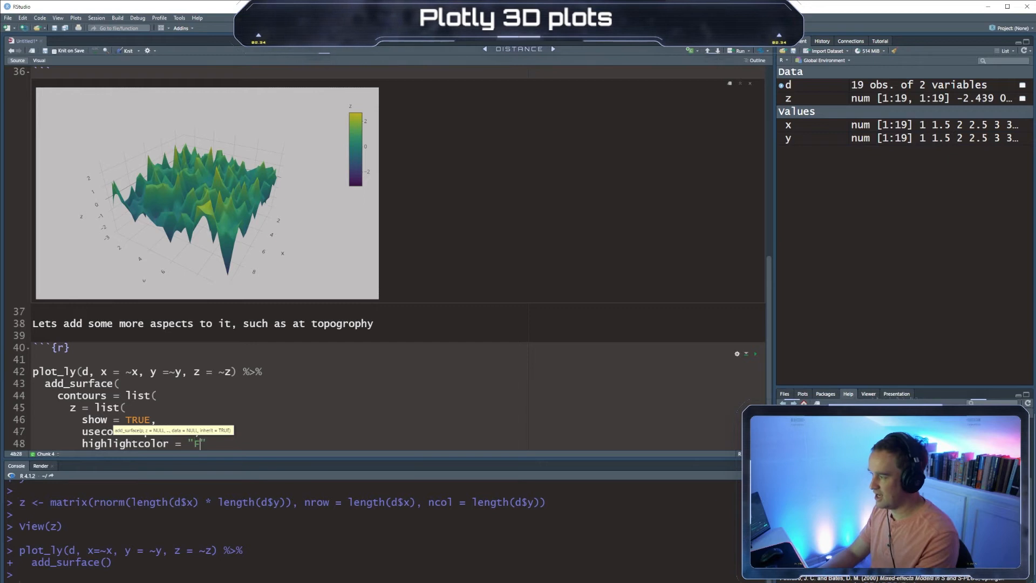
text(FF0000)
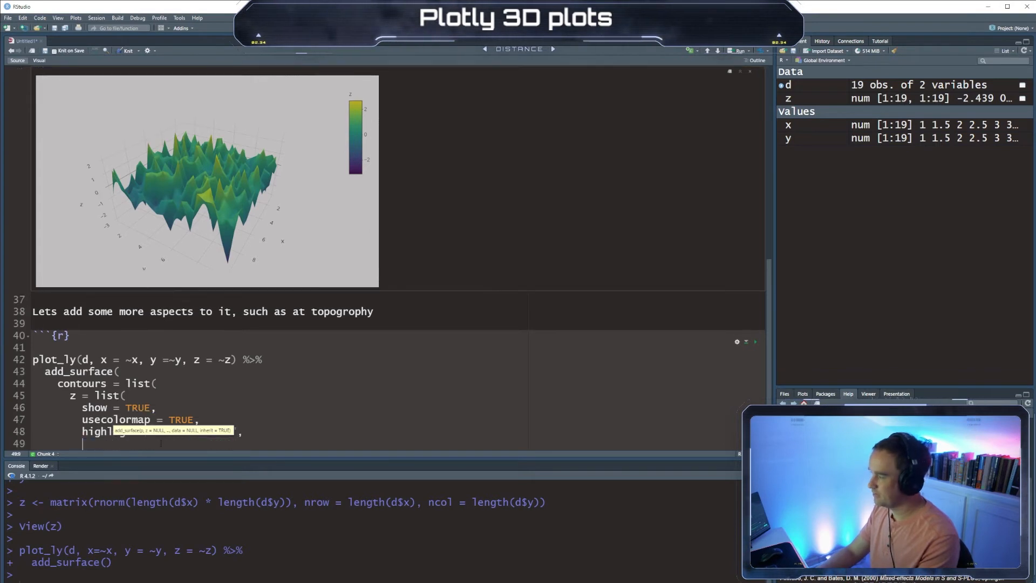
text(project = list(z = ))
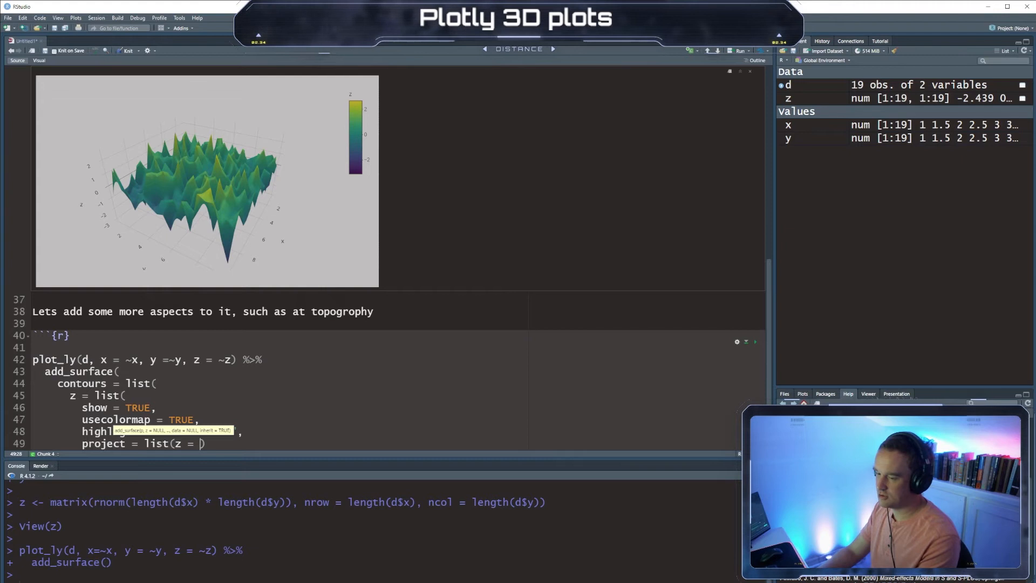
text(TRUE))
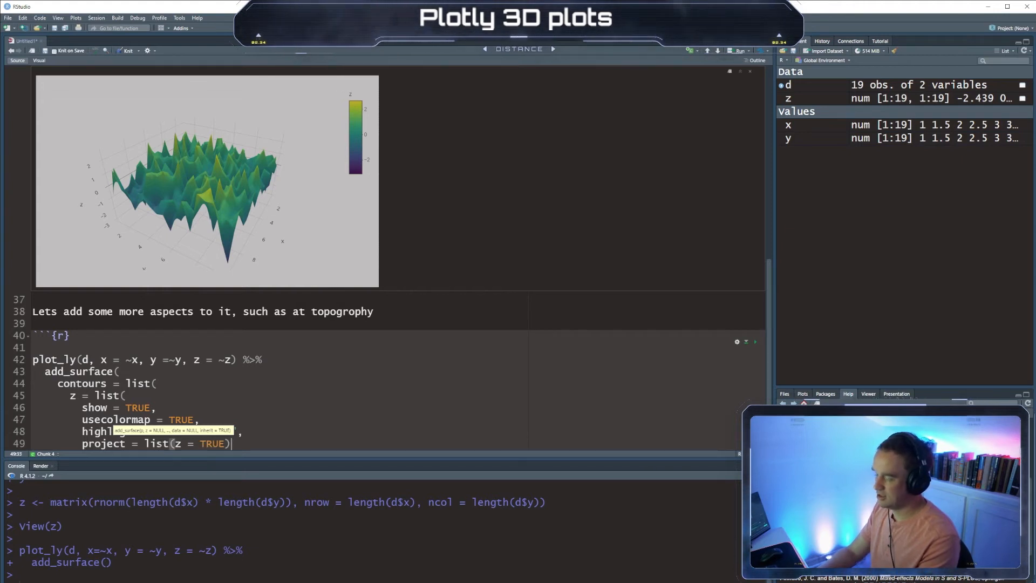
text(highlightcolor = "FF0000")
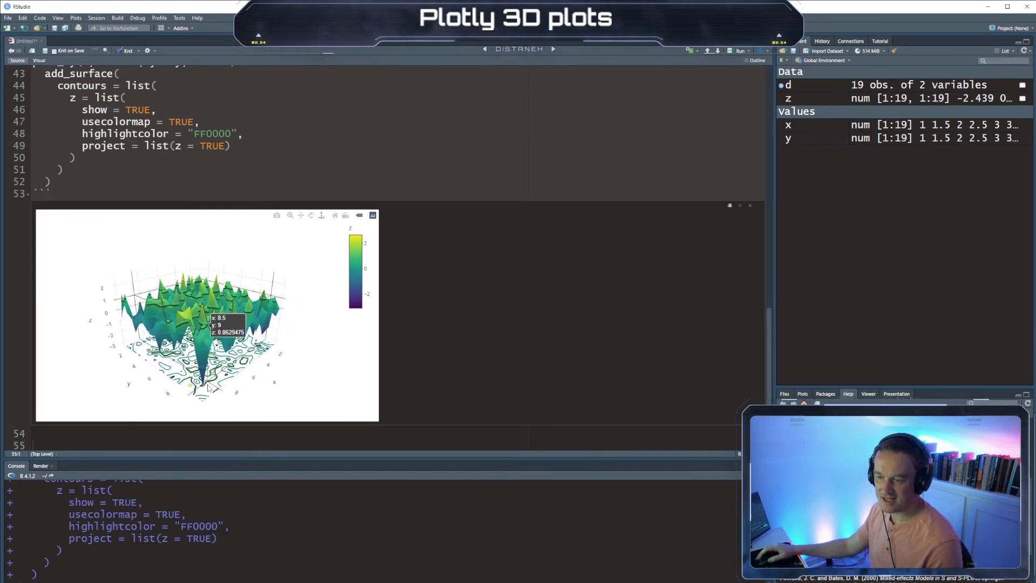
mouse_move(290, 397)
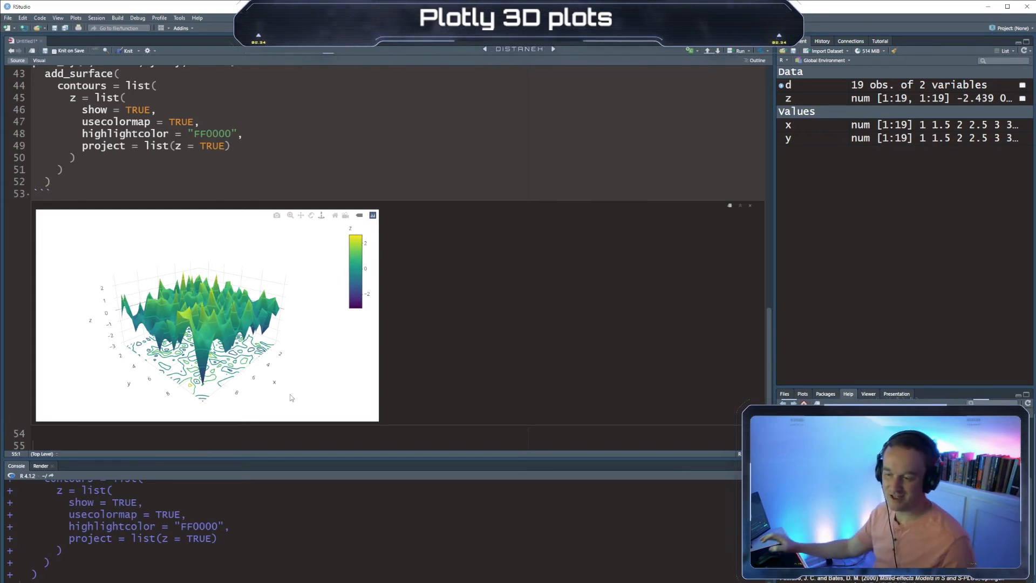
mouse_move(232, 340)
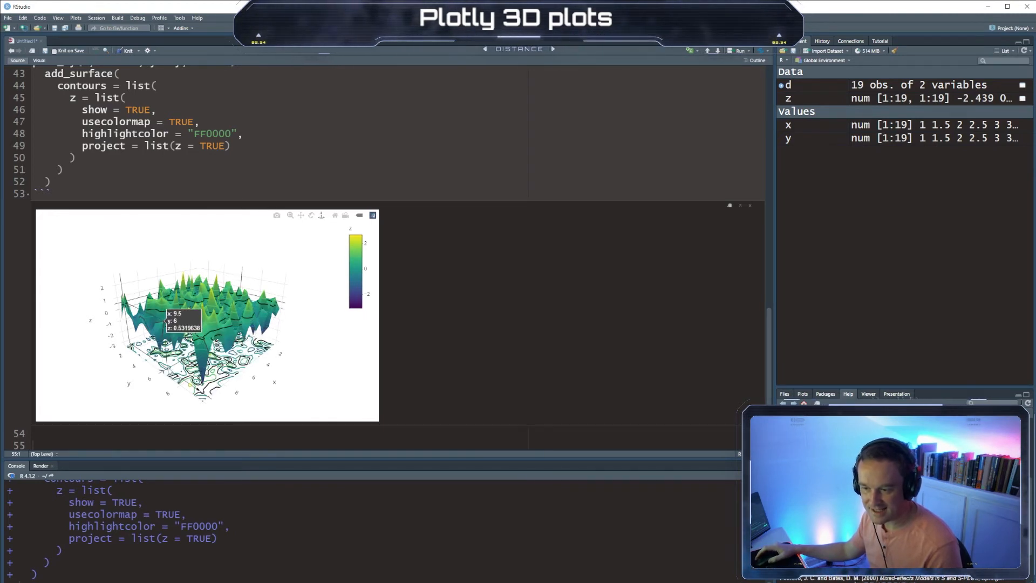
mouse_move(402, 305)
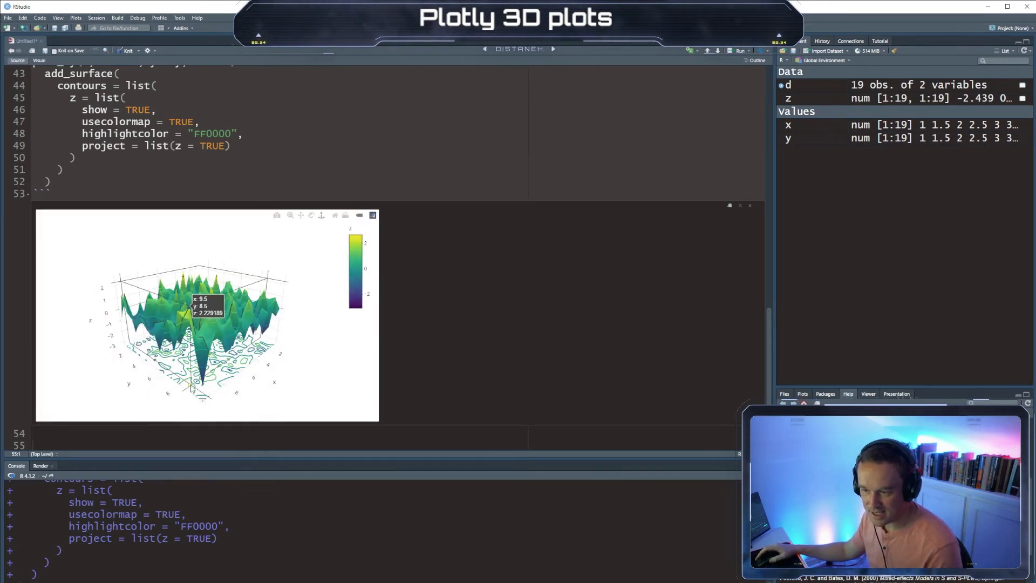
mouse_move(205, 295)
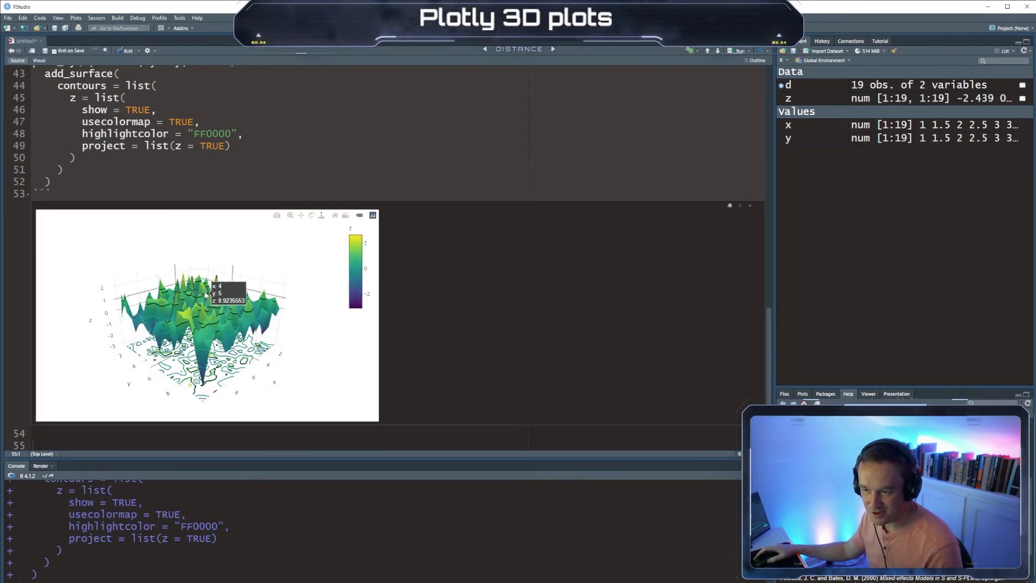
mouse_move(294, 355)
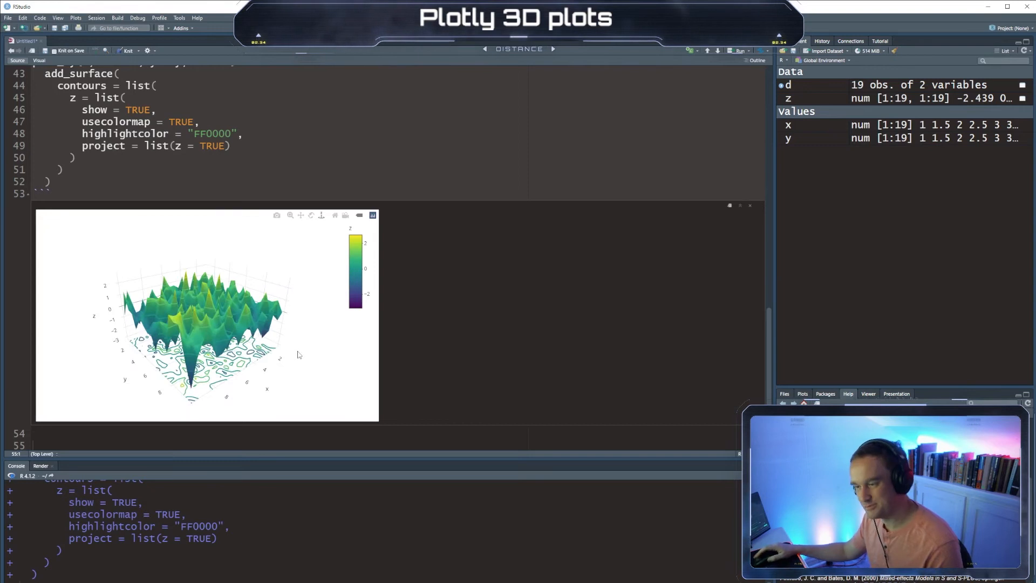
mouse_move(320, 215)
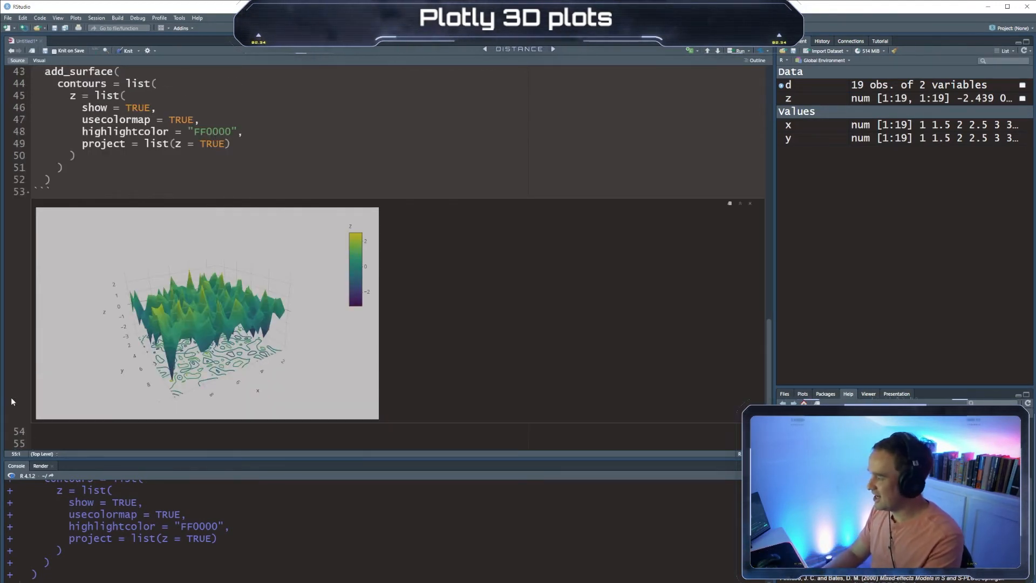
- Begin the note 'Now lets look a...' introducing a 3D scatter plot
text(Now lets look at a 3d scatter)
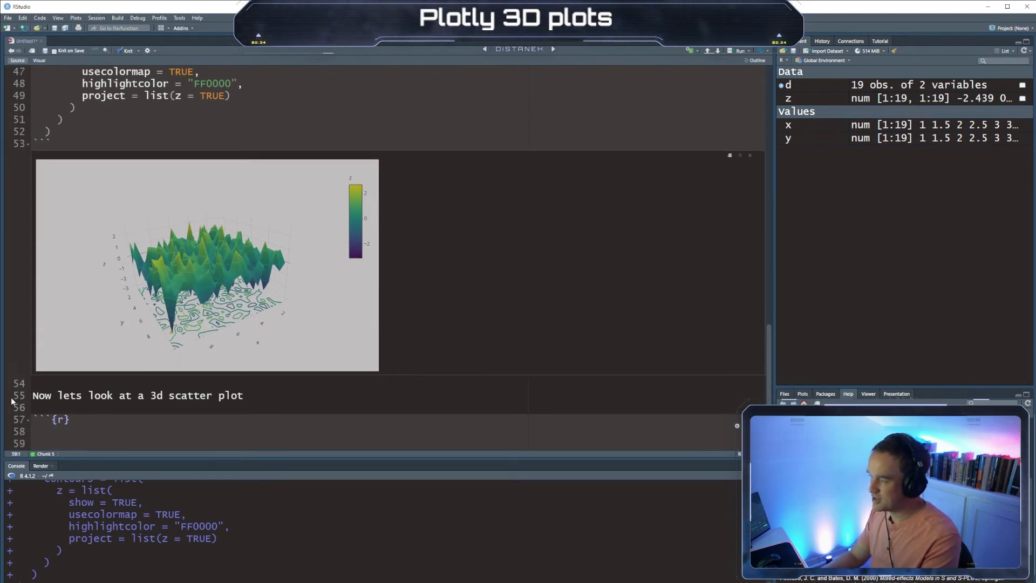
- Type plot_ly in the new scatter chunk and scroll through the longley help page
text(plot_ly)
text(?longley)
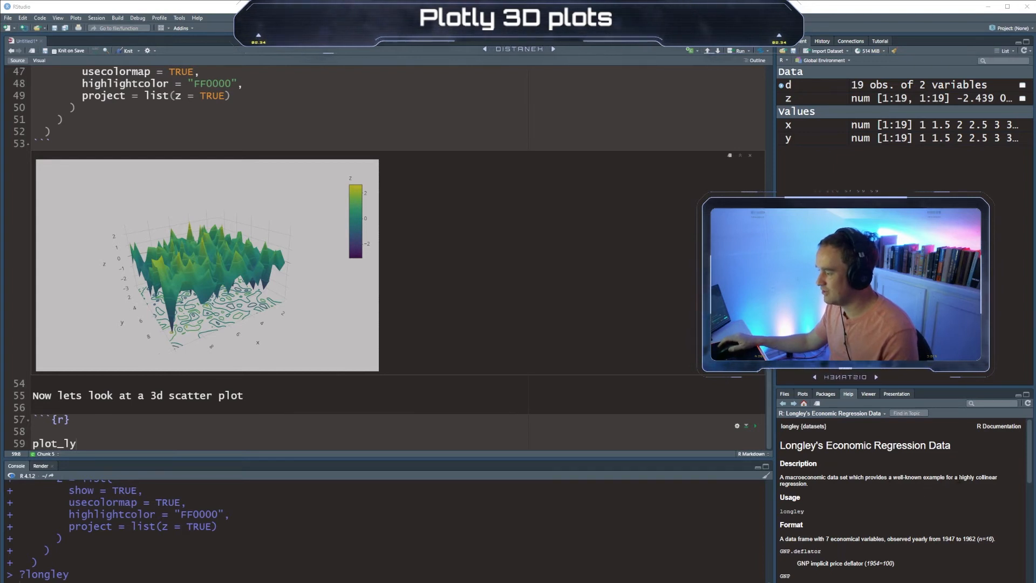
mouse_move(922, 509)
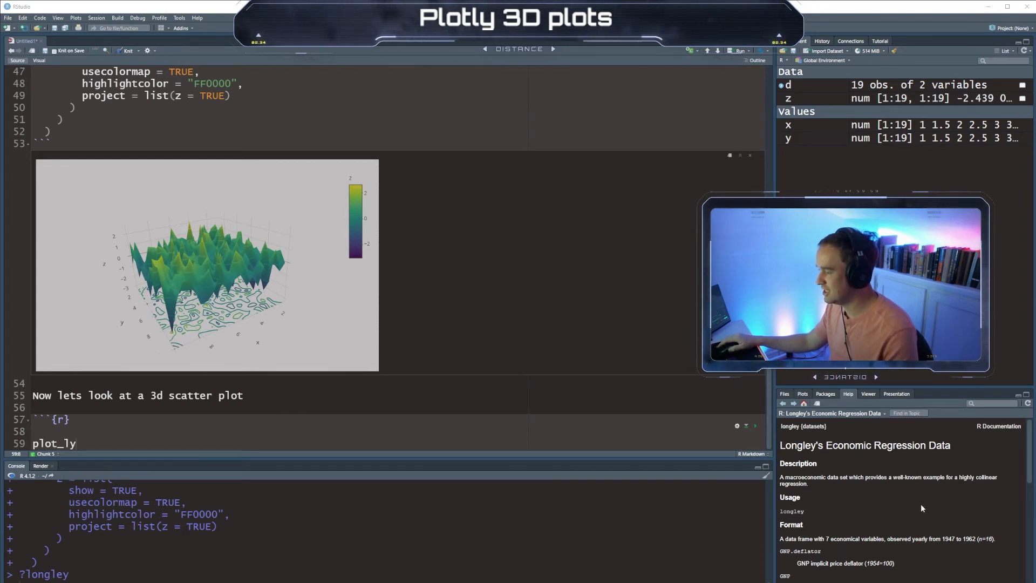
scroll(down, 3)
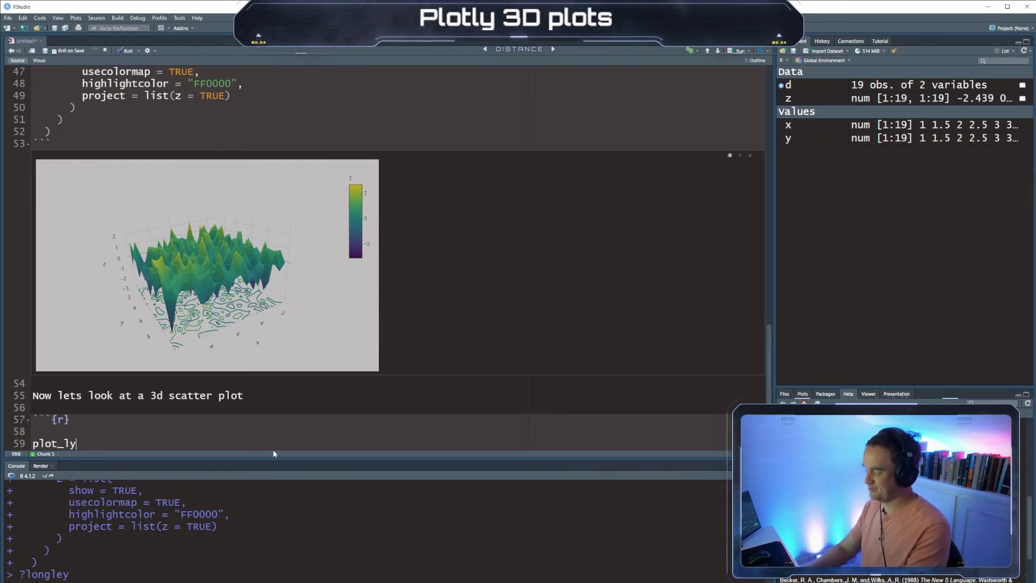
- Start a plot_ly call on longley mapping x=~GNP, y=~Population and z=~Employed
text(())
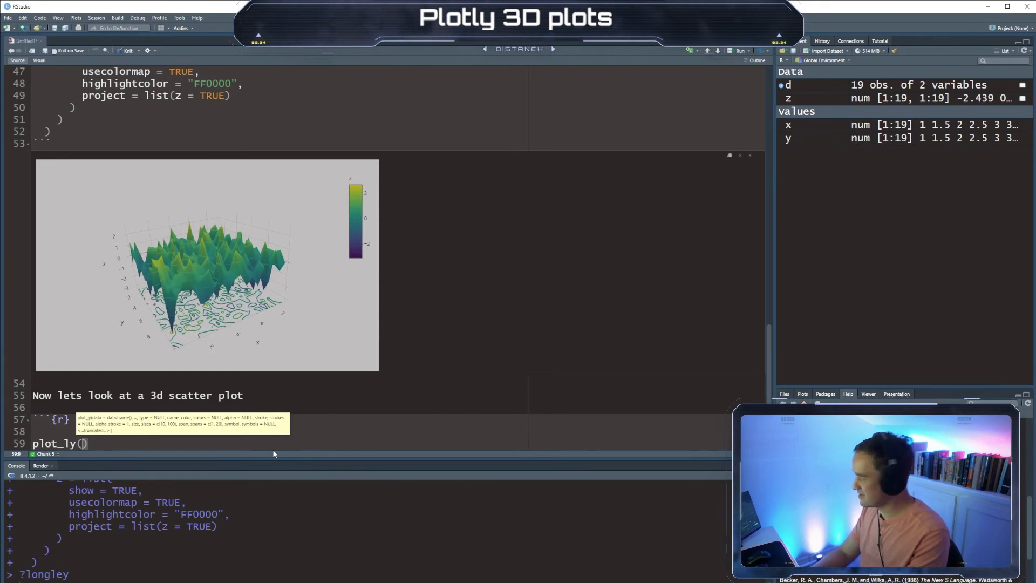
mouse_move(260, 458)
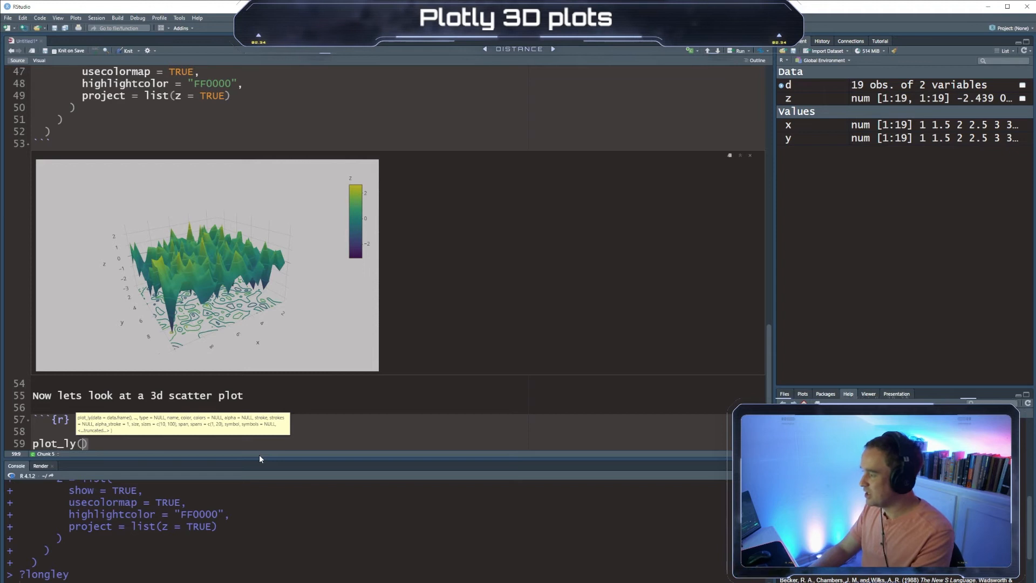
text(longley,)
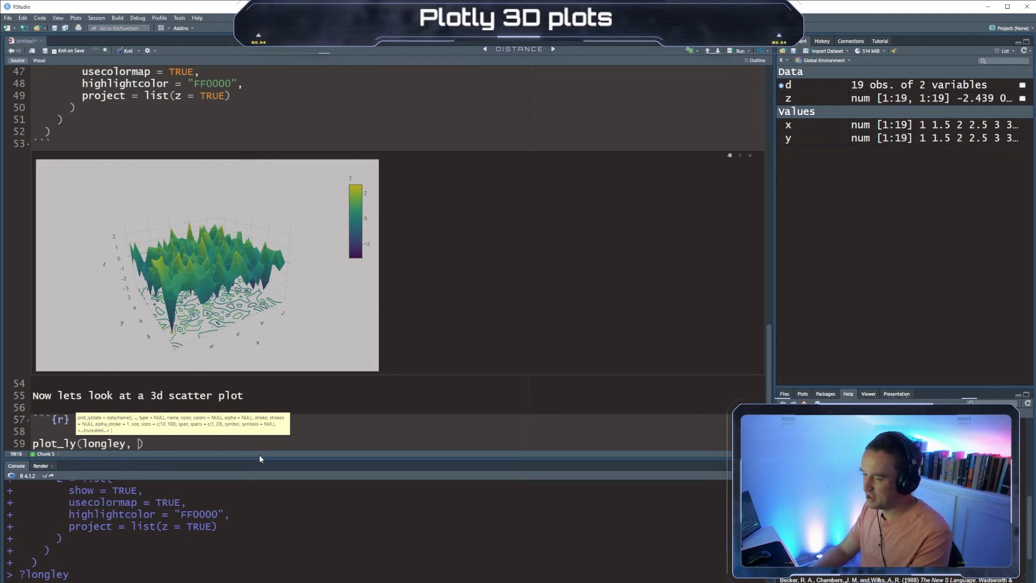
text(x =)
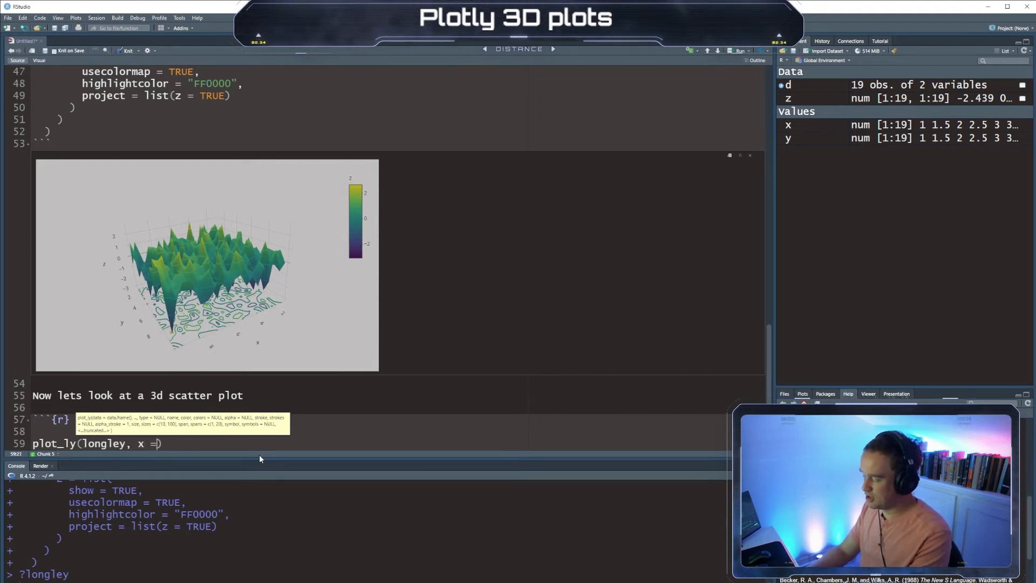
text(~GN)
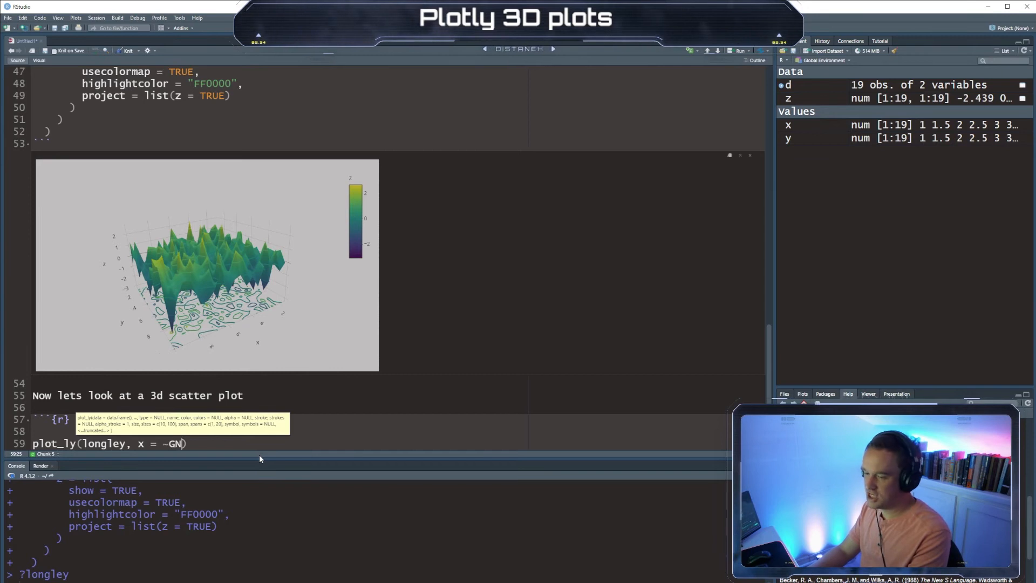
text(P,)
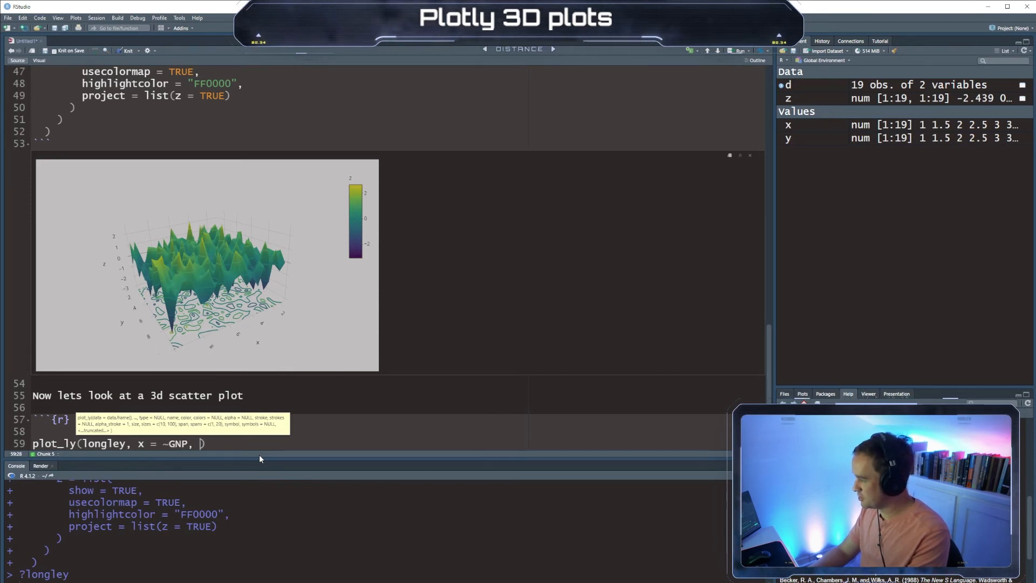
text(y=)
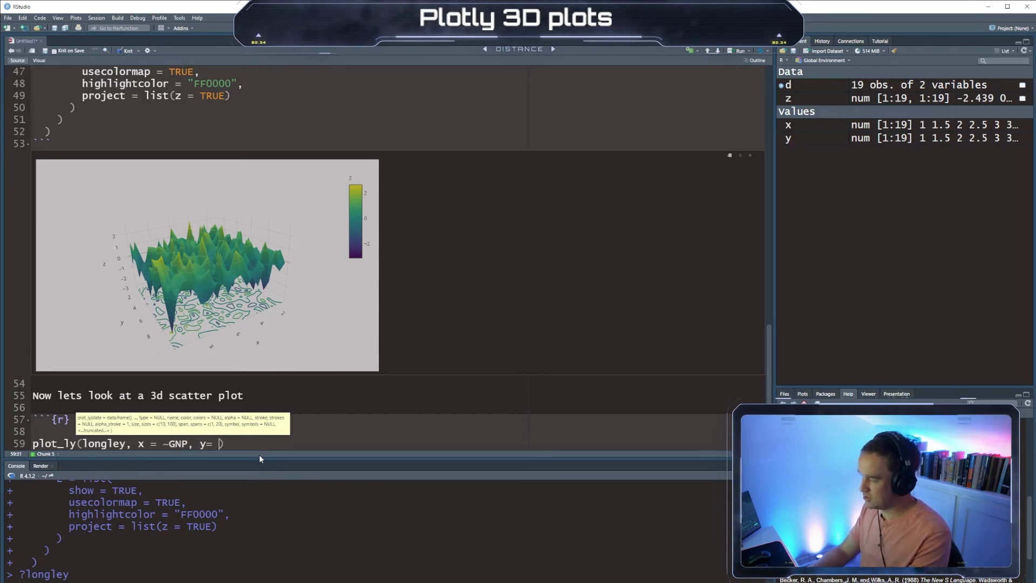
text(~)
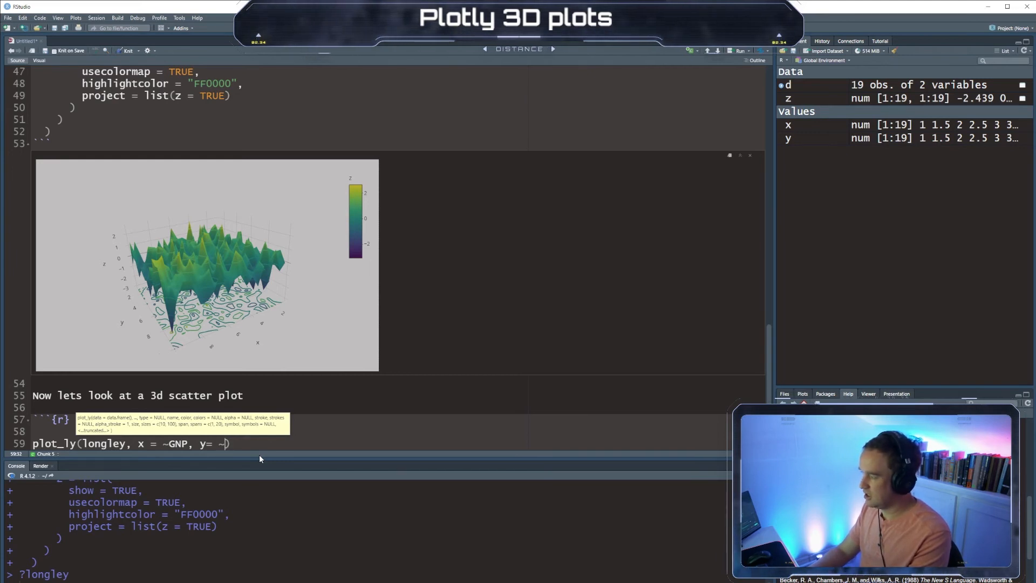
text(Population, z = ~e)
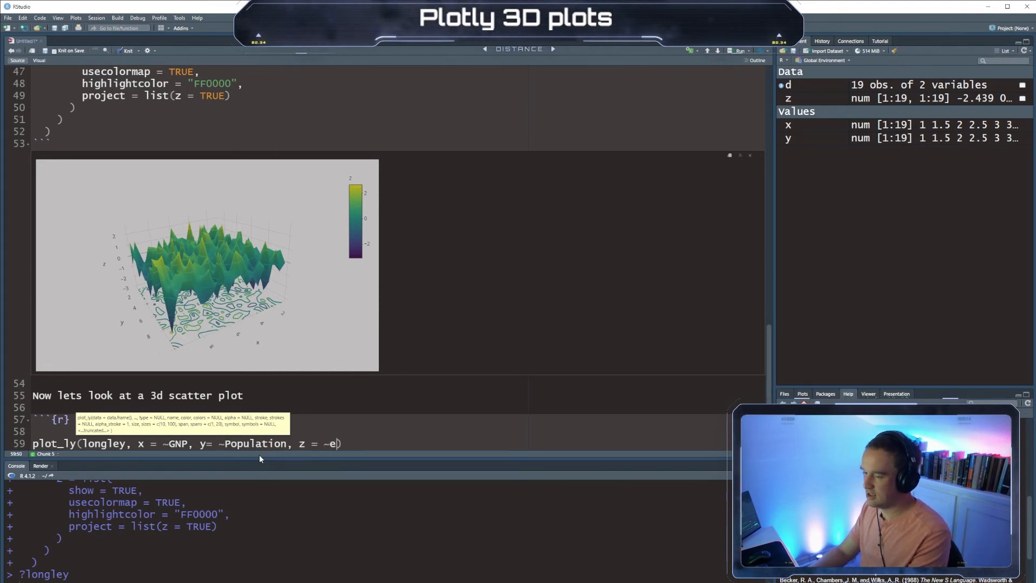
text(mployed)
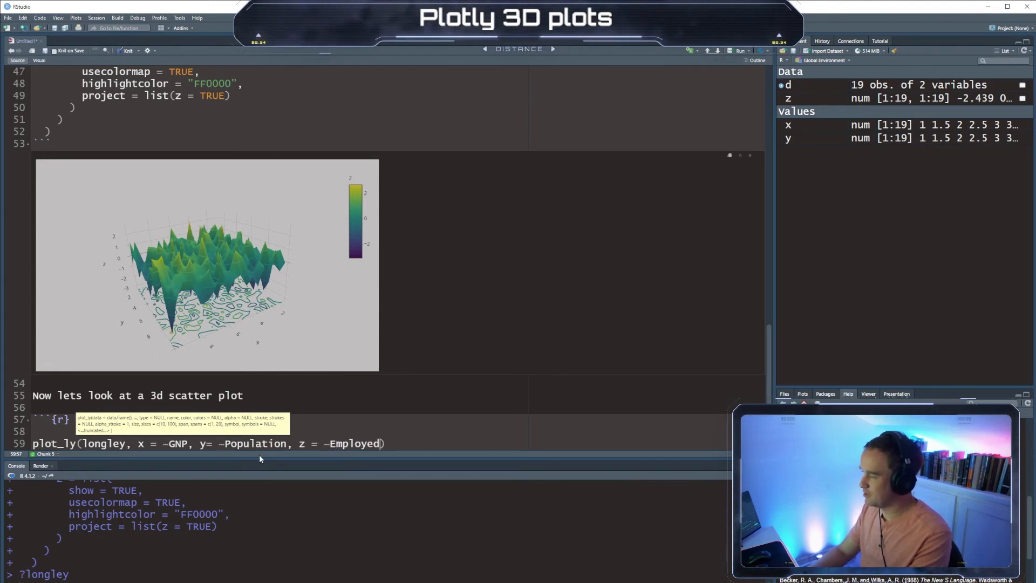
text(,)
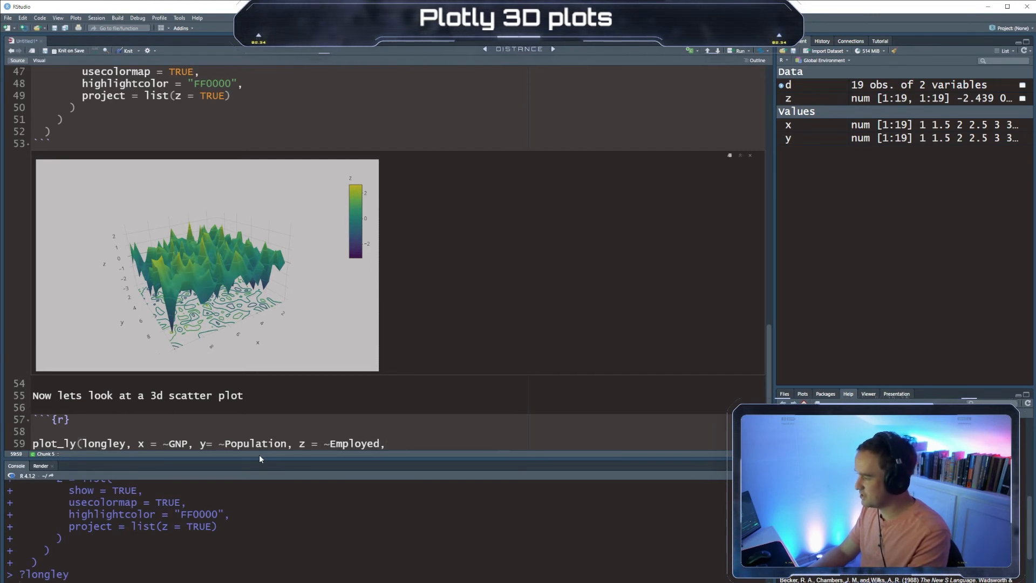
- Colour the markers by GNP and pipe the plot into add_markers()
text(marker = list(color)
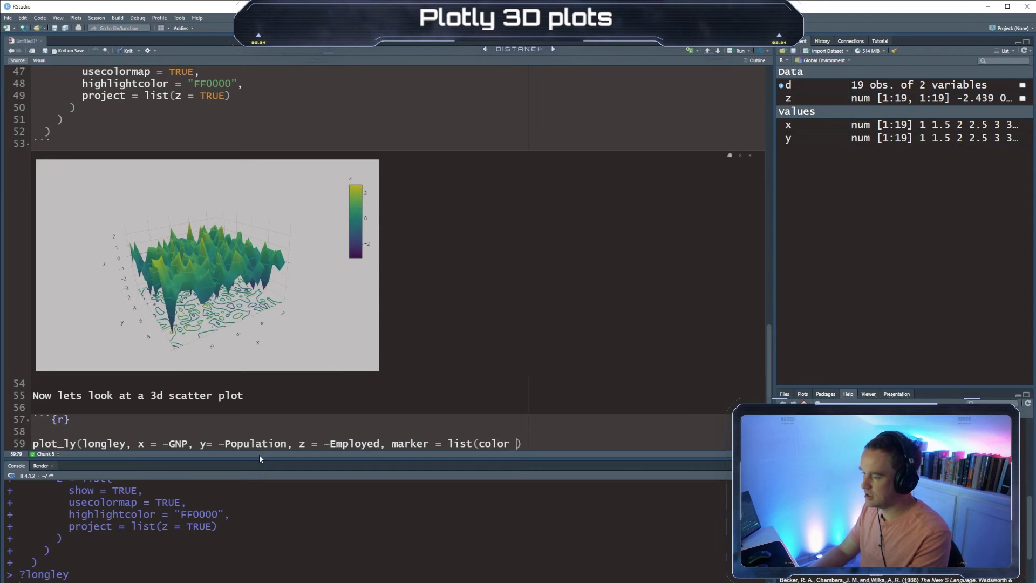
text(~)
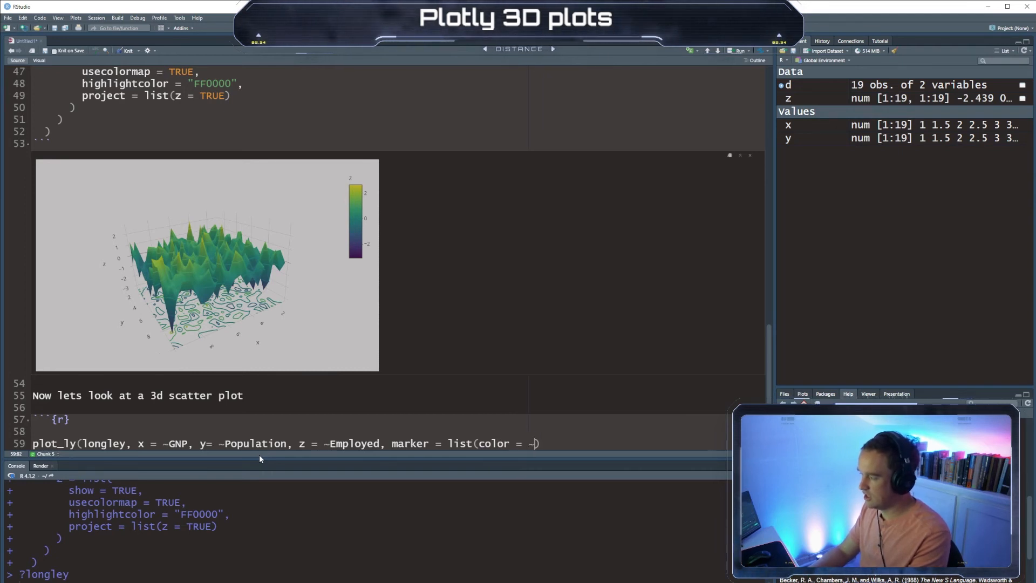
text(GNP)
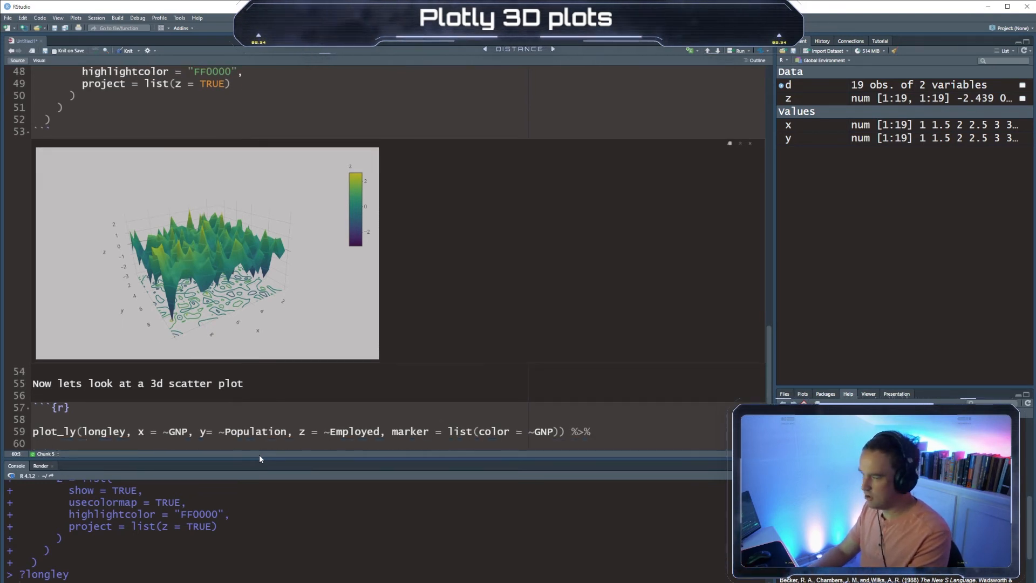
text(add_markers()
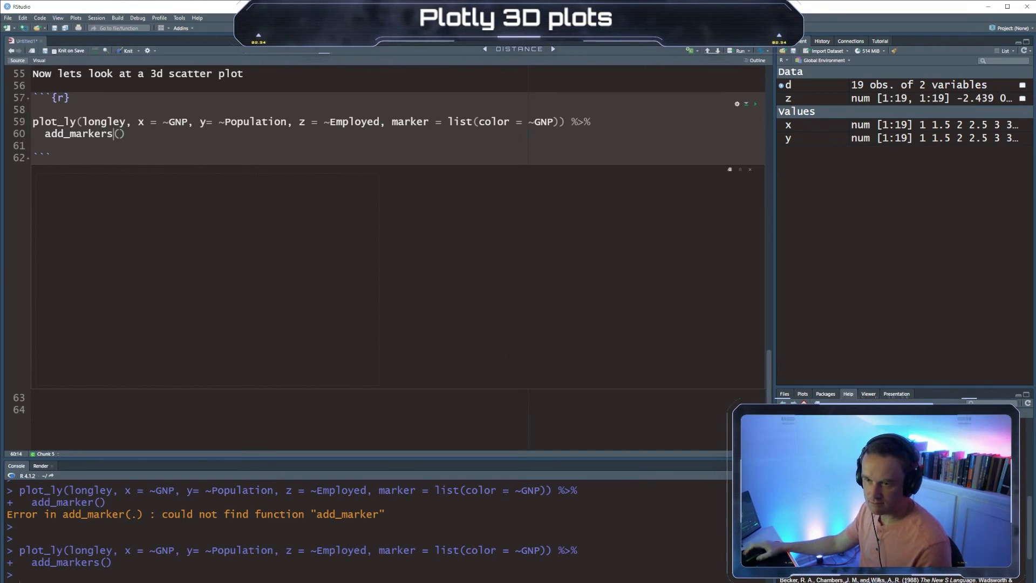
- Run the scatter chunk and rotate the plot to view it from below
click(737, 50)
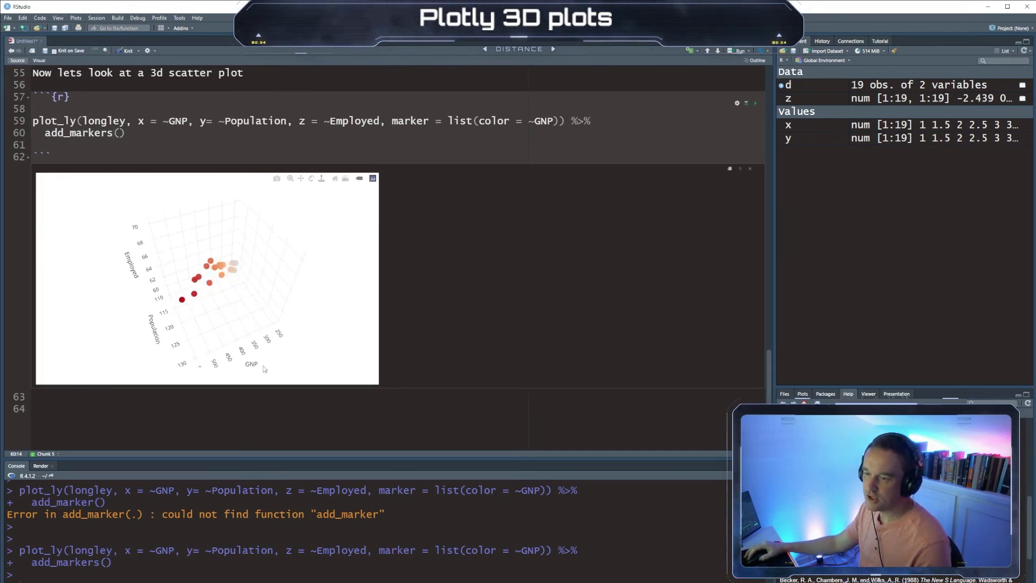
drag(265, 277, 228, 337)
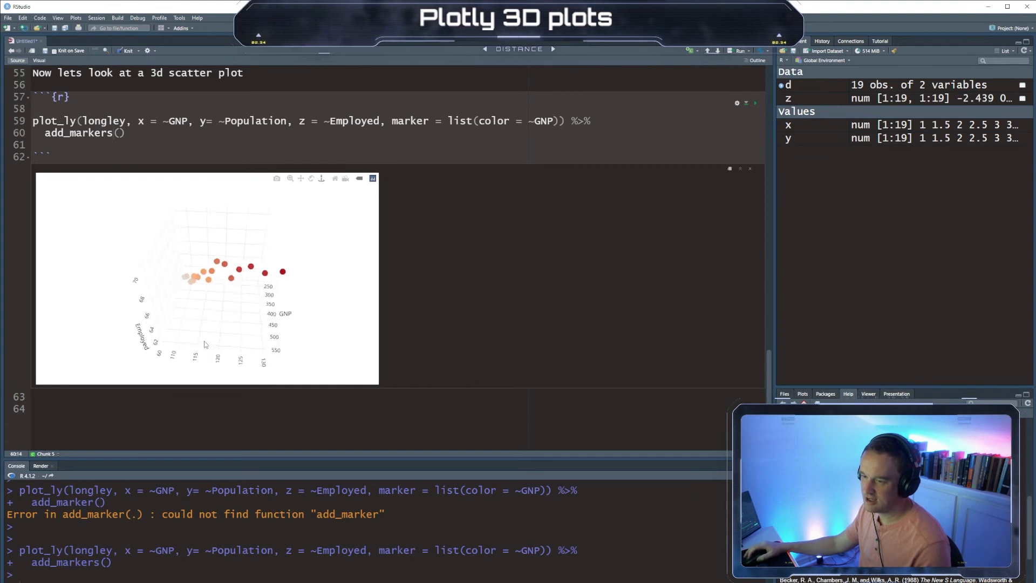
drag(205, 278, 238, 341)
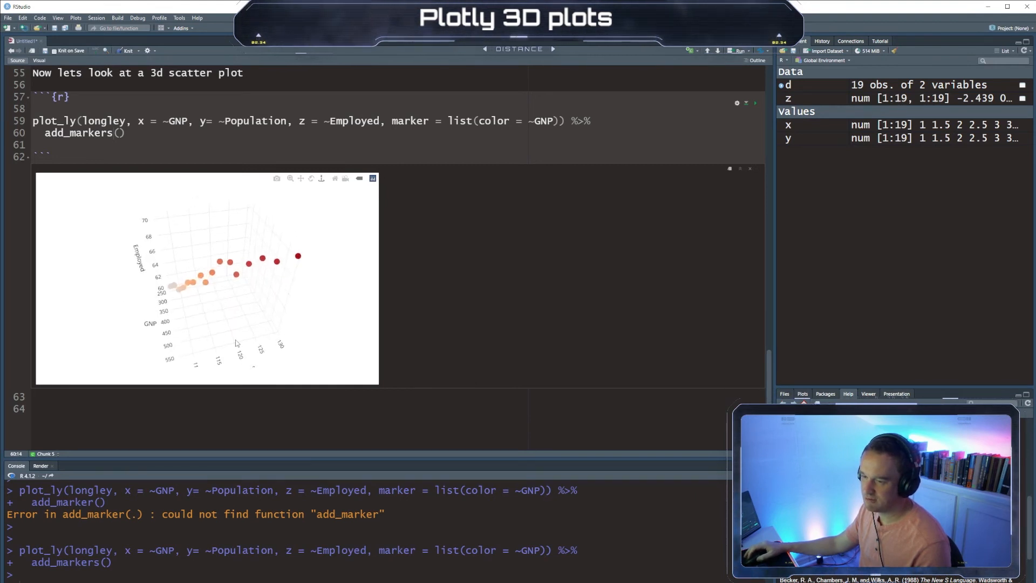
drag(236, 342, 212, 331)
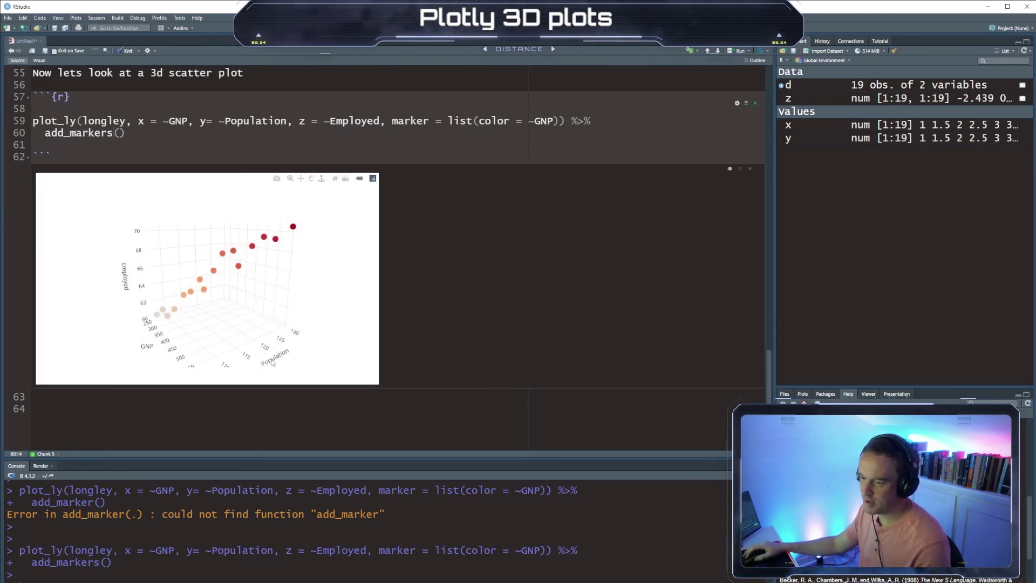
mouse_move(212, 271)
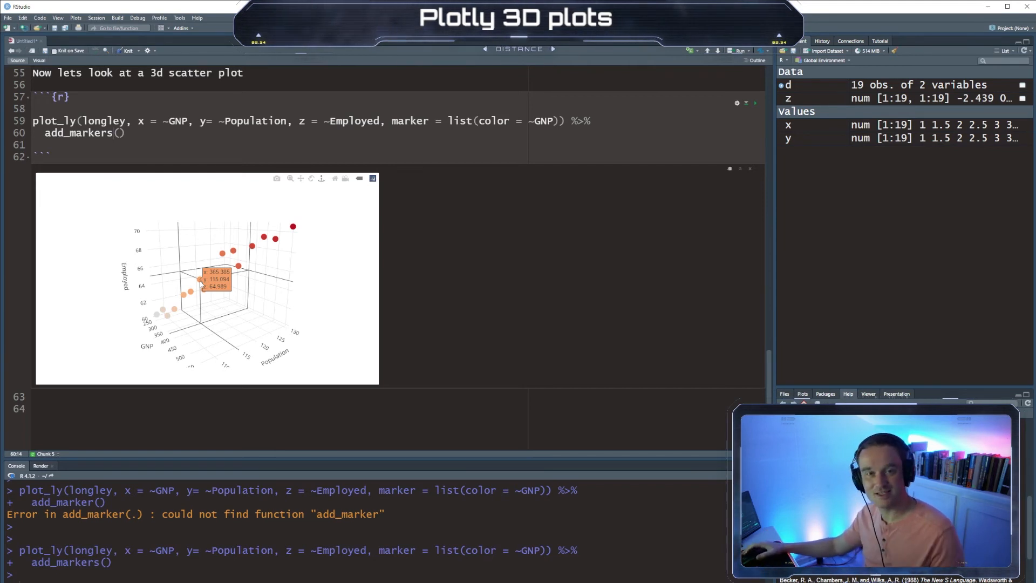
mouse_move(181, 310)
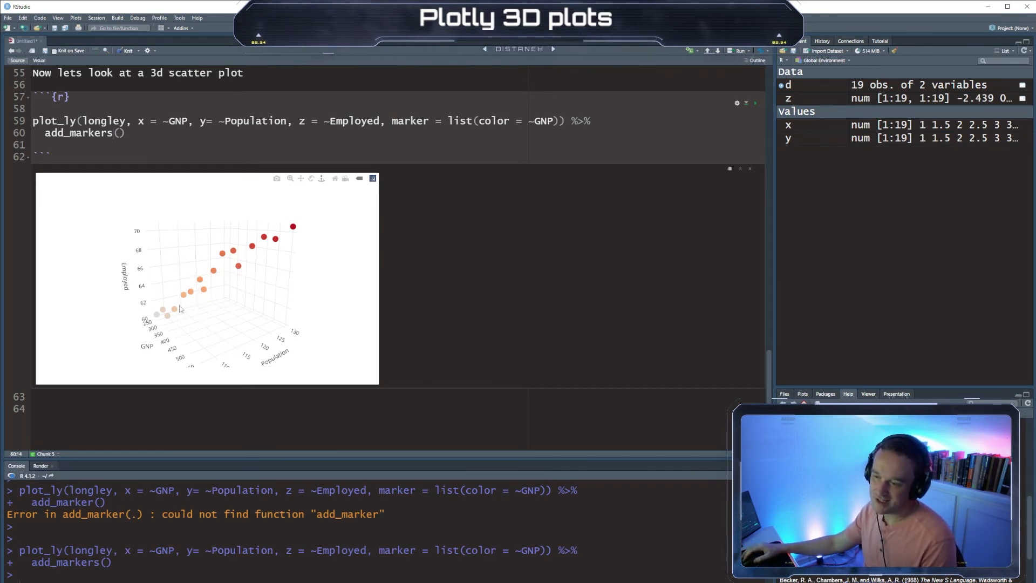
- Rotate the point cloud to view along the GNP axis, from above, then upright
drag(179, 307, 318, 305)
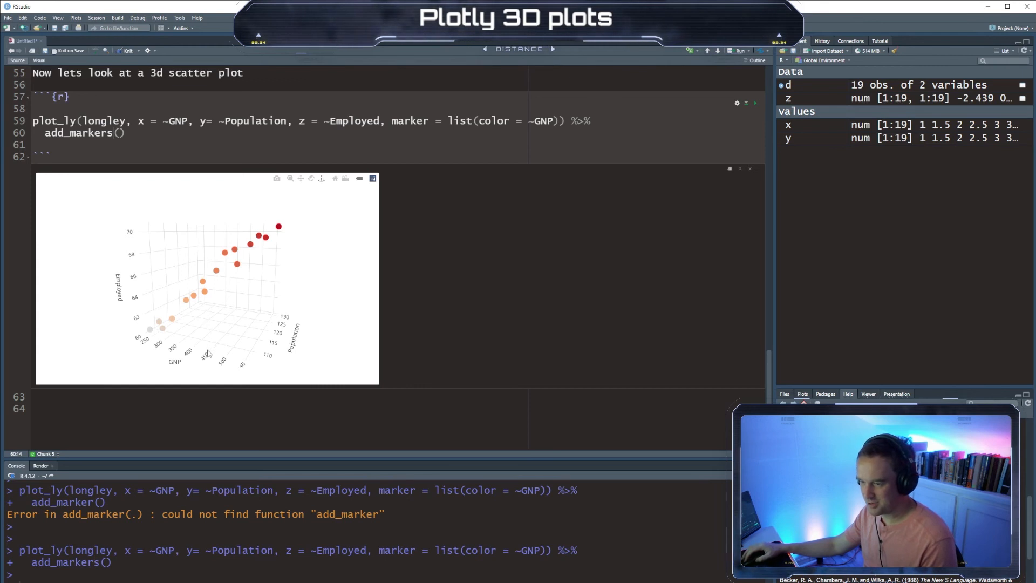
mouse_move(185, 370)
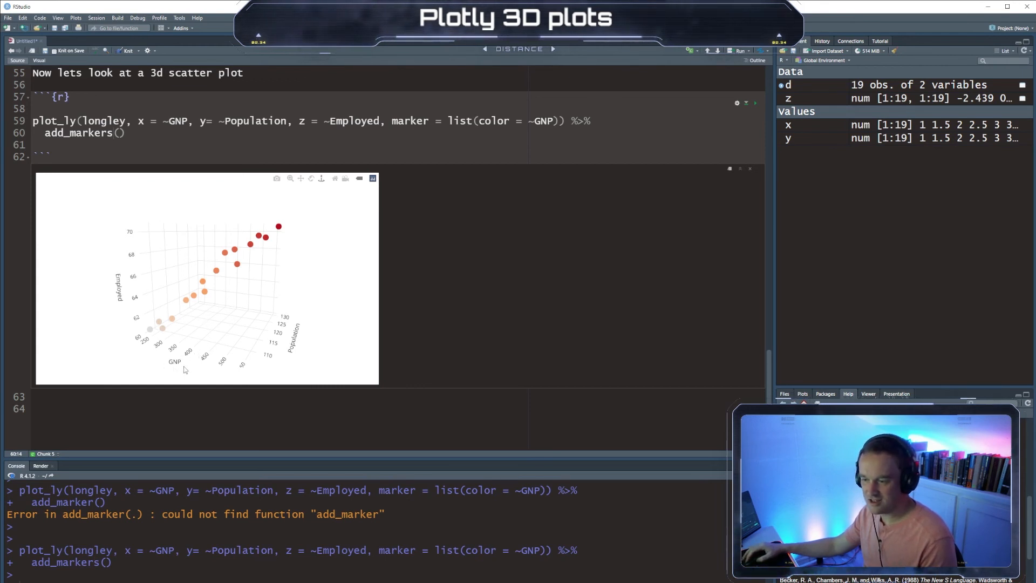
mouse_move(177, 367)
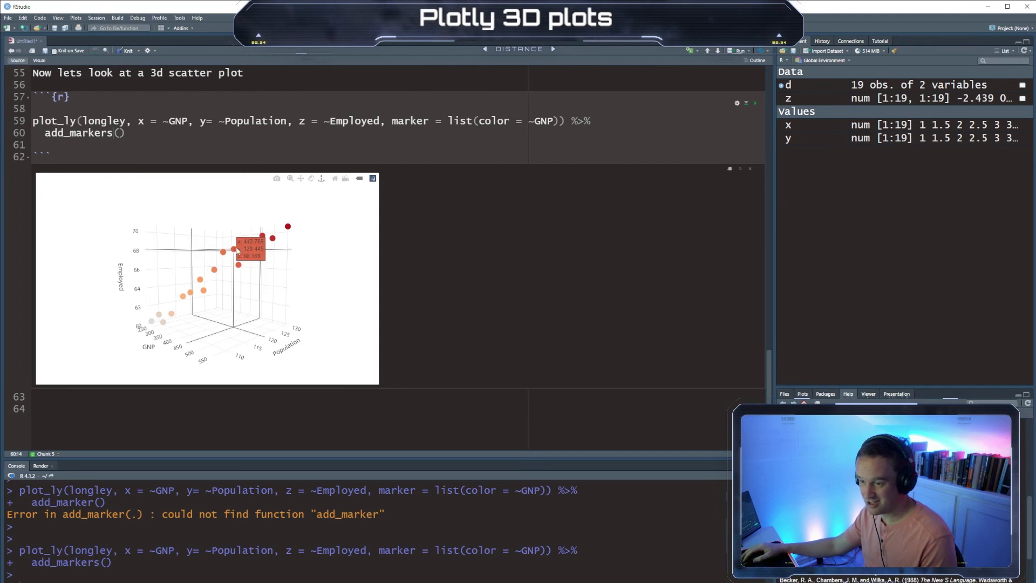
drag(238, 258, 212, 278)
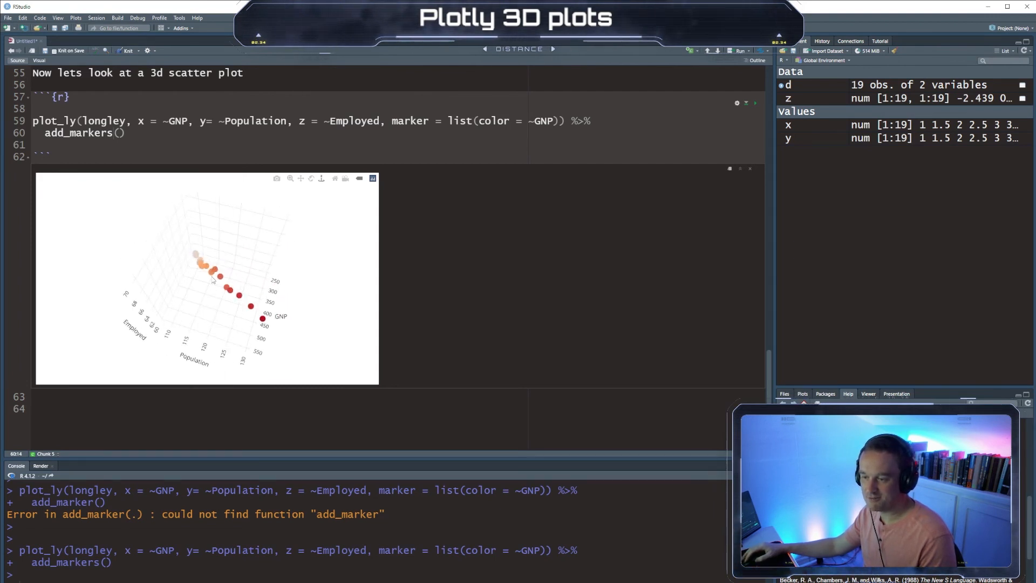
drag(212, 277, 278, 297)
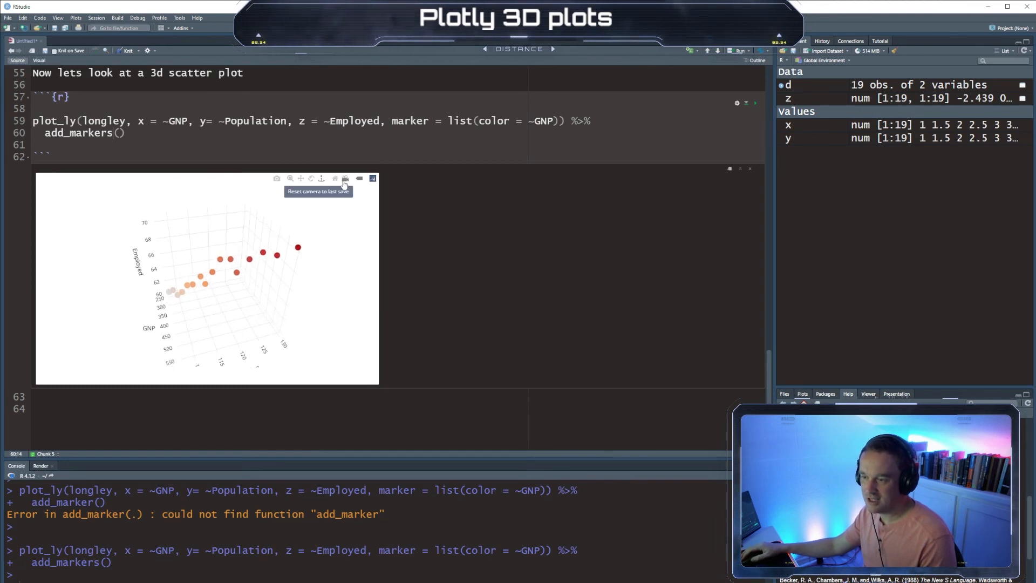
mouse_move(346, 225)
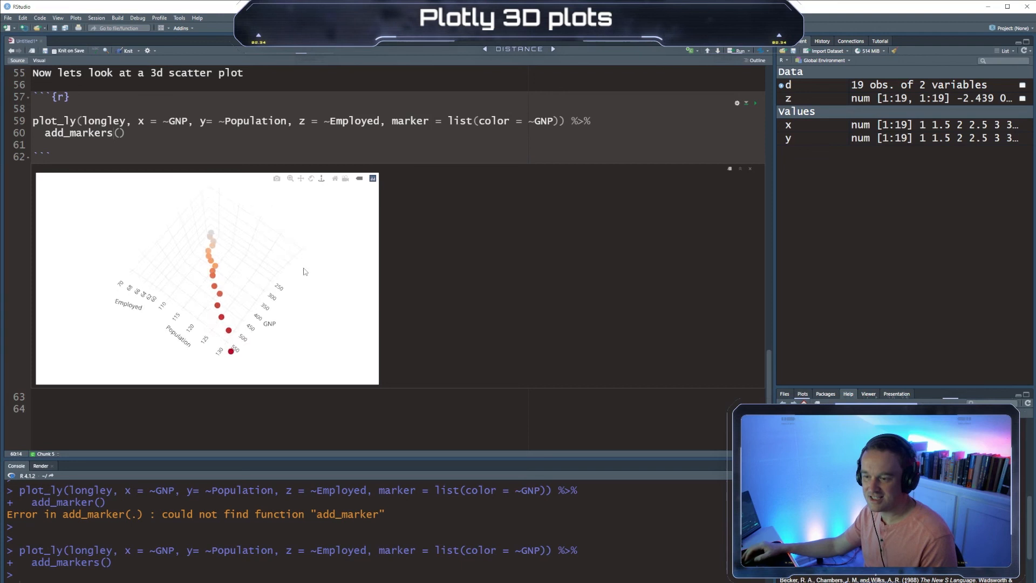
drag(304, 271, 231, 340)
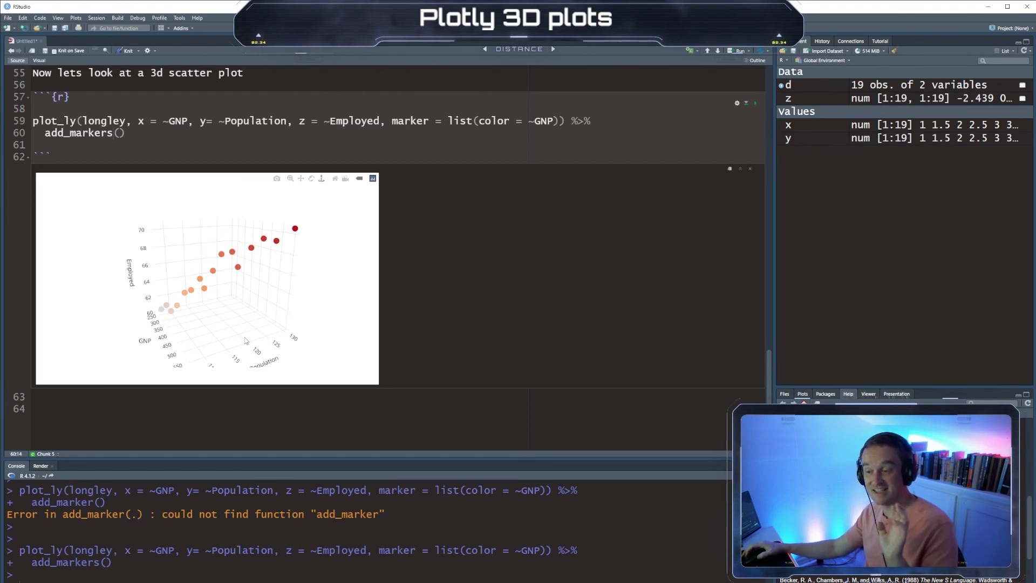
mouse_move(189, 321)
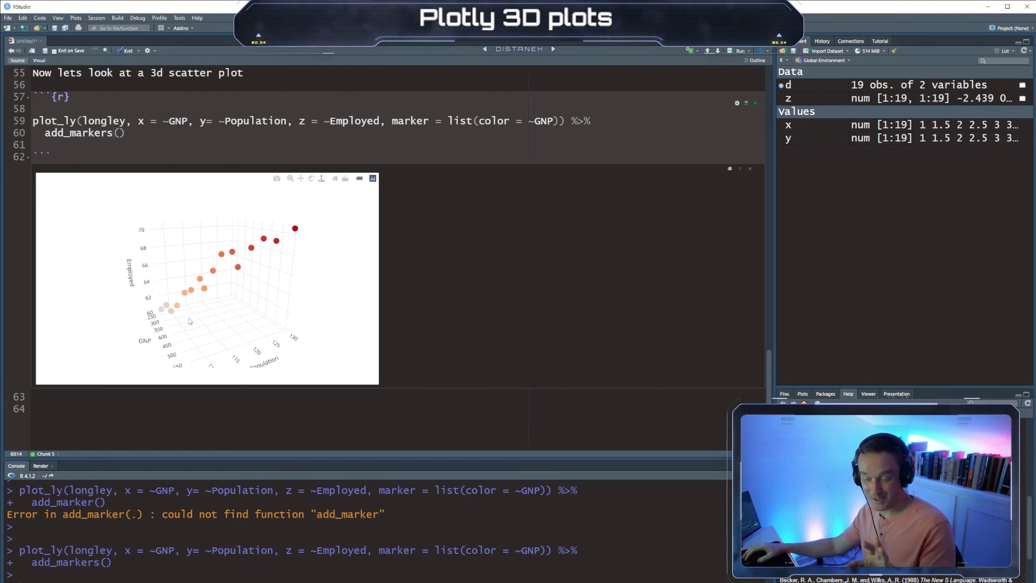
drag(188, 321, 217, 335)
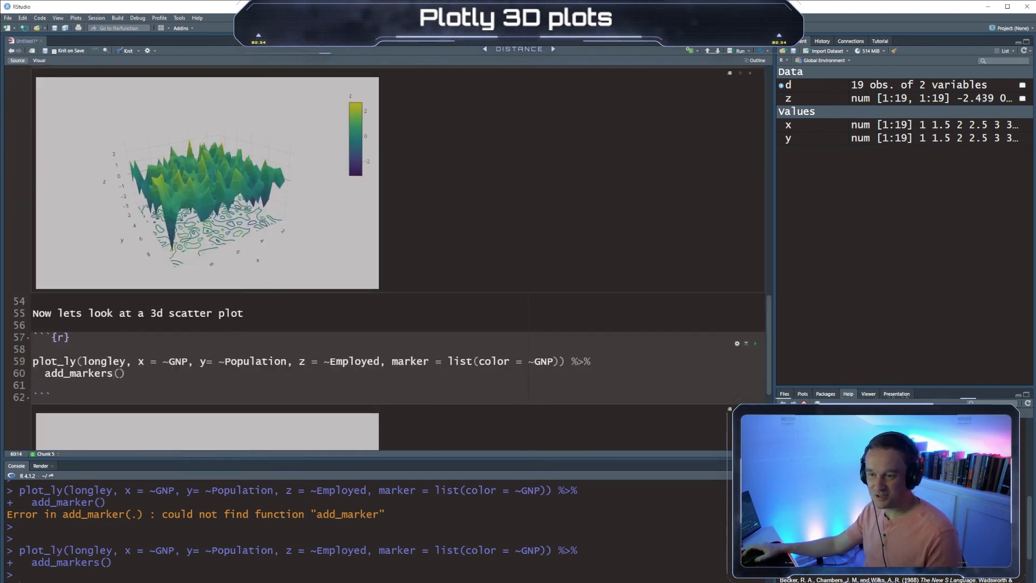
scroll(down, 3)
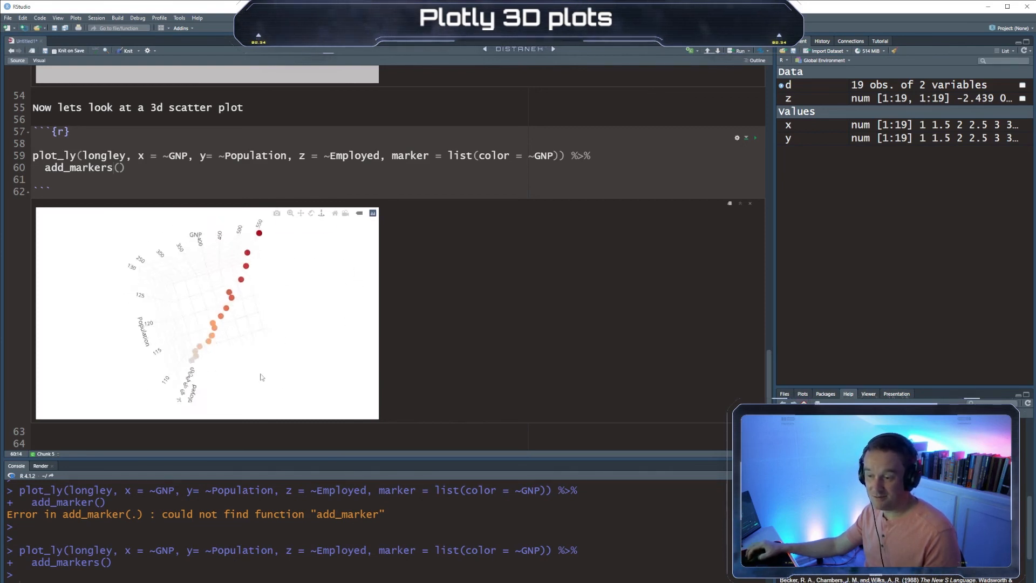
drag(261, 376, 198, 301)
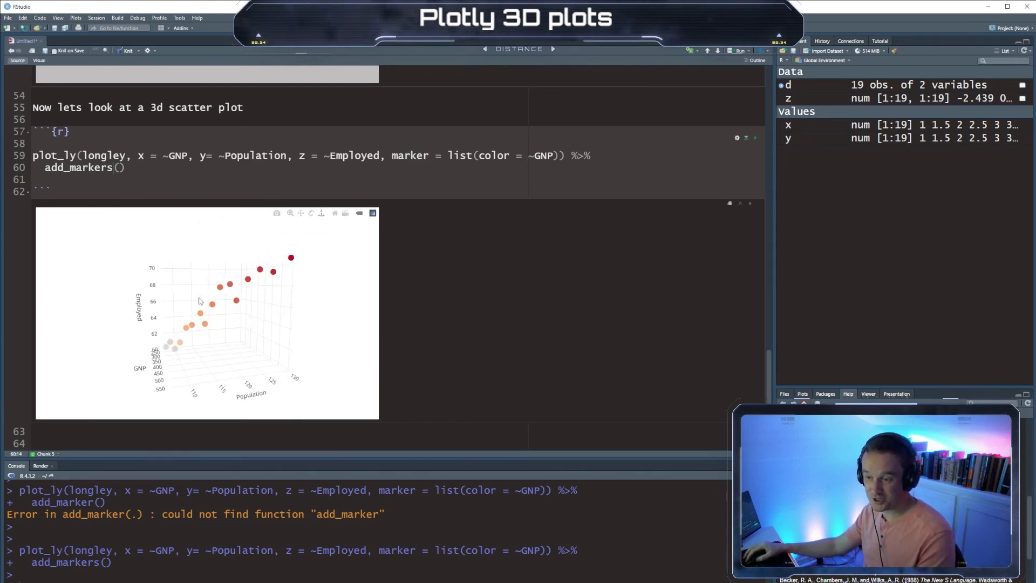